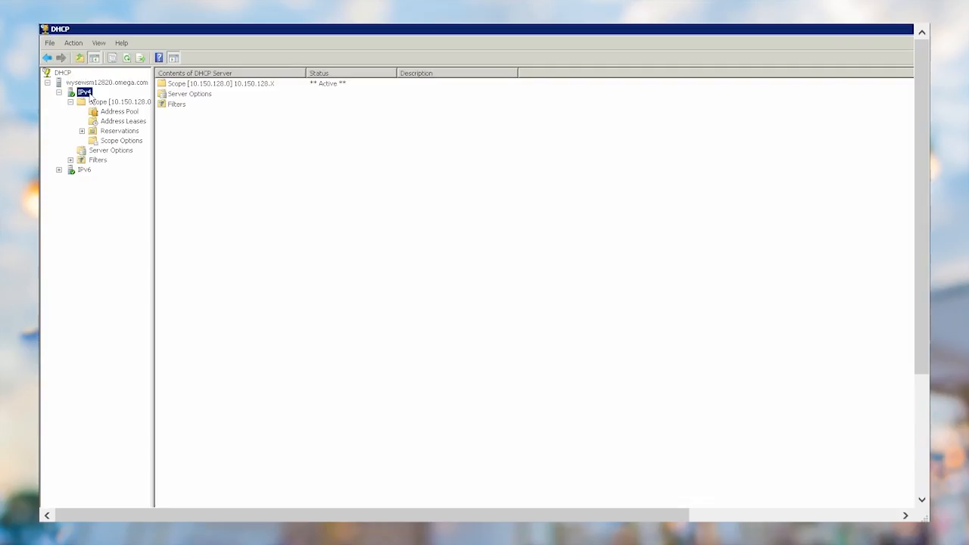
Step: Open Set Predefined Options for the IPv4 server to view its predefined options and values
{"action": "right_click", "coordinate": [83, 91]}
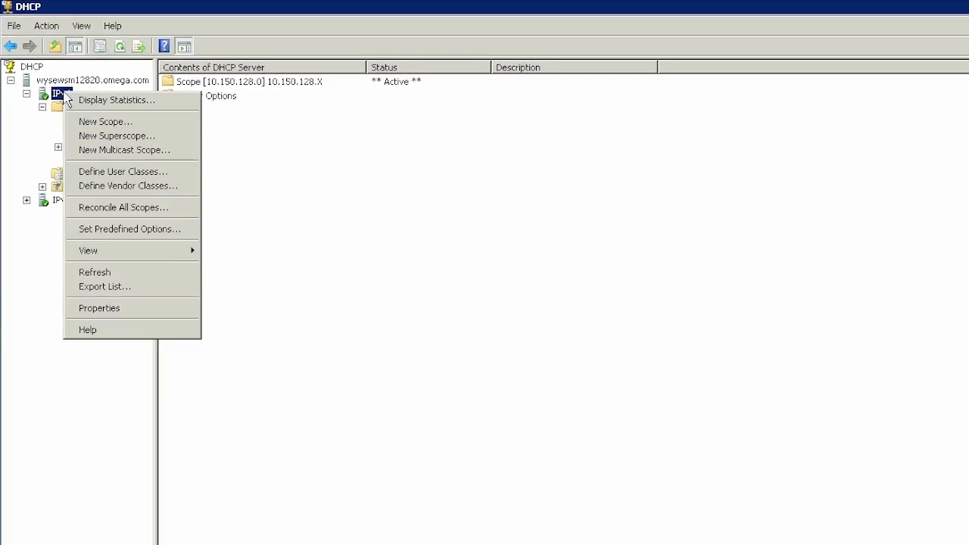
{"action": "mouse_move", "coordinate": [129, 229]}
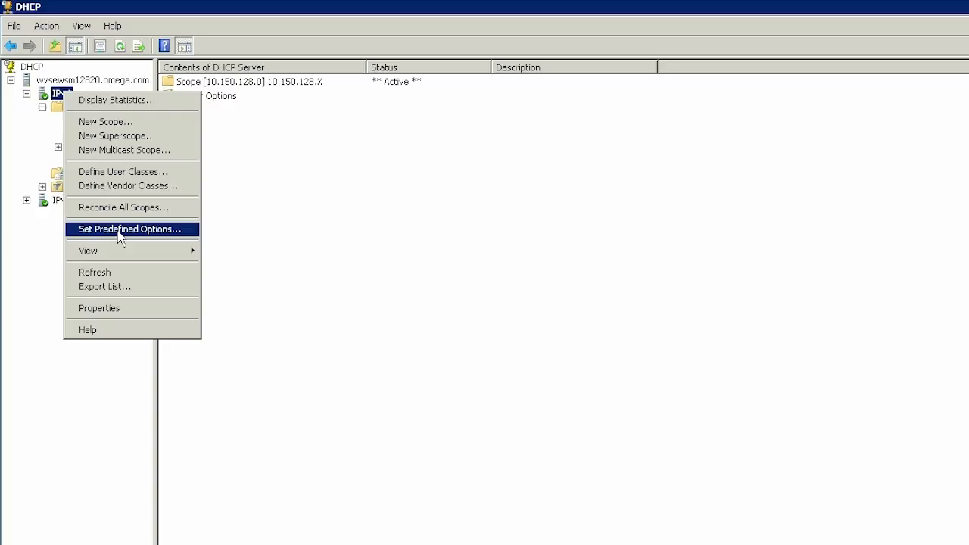
{"action": "left_click", "coordinate": [128, 229]}
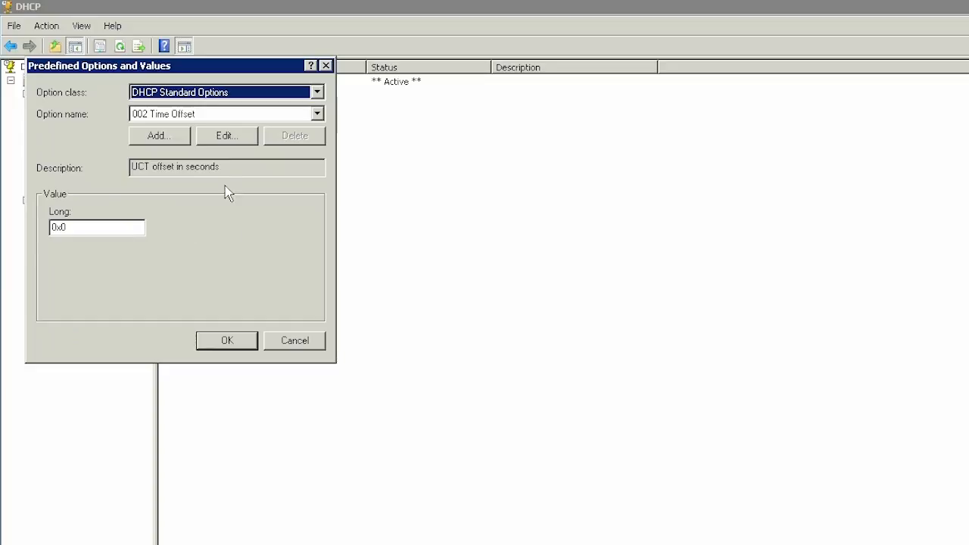
Step: Define a new global WMS option with code 165
{"action": "left_click", "coordinate": [159, 136]}
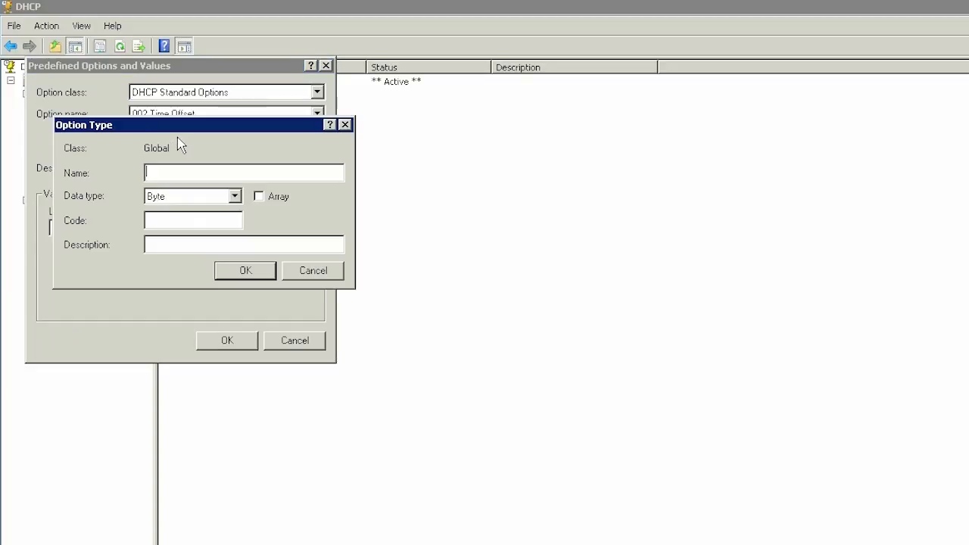
{"action": "mouse_move", "coordinate": [430, 211]}
{"action": "type", "text": "WMS"}
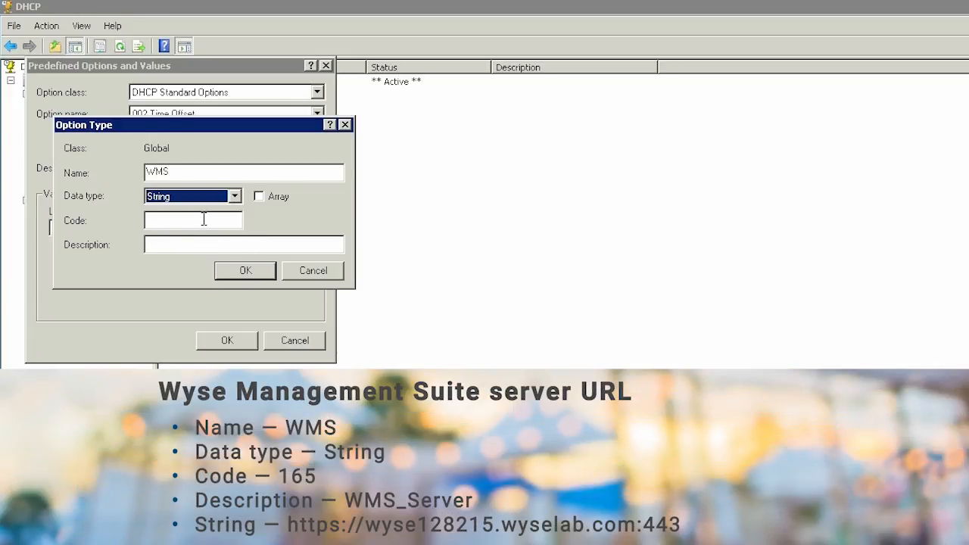
{"action": "type", "text": "165"}
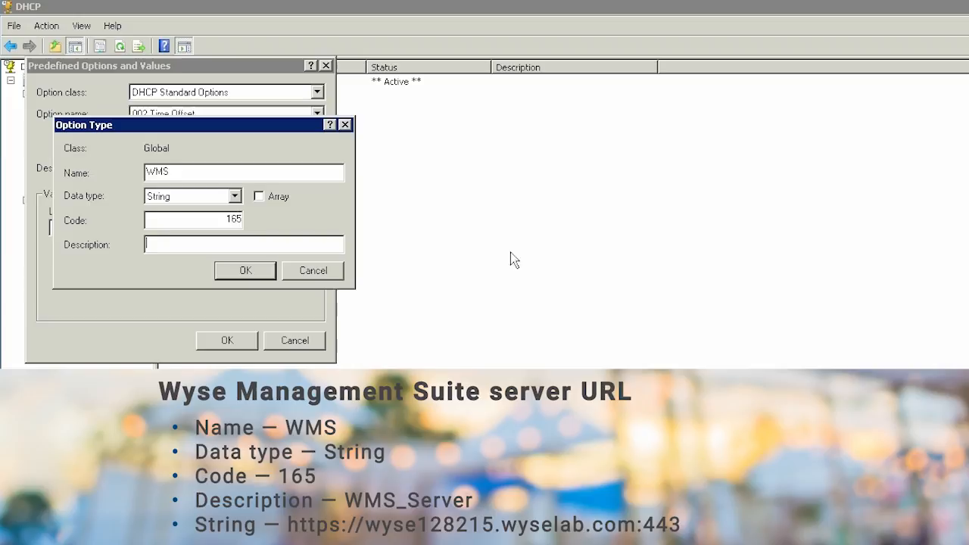
{"action": "left_click", "coordinate": [244, 271]}
{"action": "type", "text": "https://wyse128215.wyselab.com:443"}
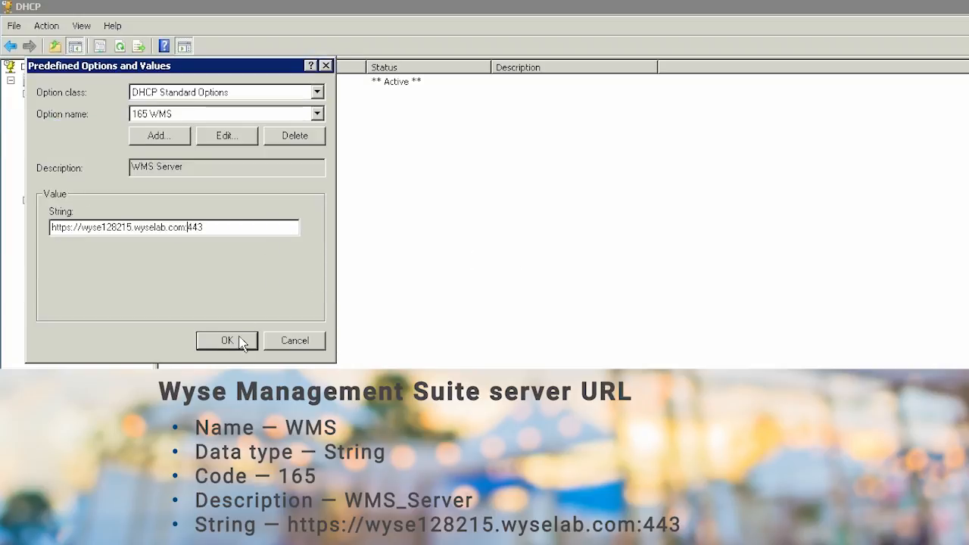
Step: Add the CA Validation option (167) and define Group Token with code 199
{"action": "left_click", "coordinate": [226, 340]}
{"action": "type", "text": "C"}
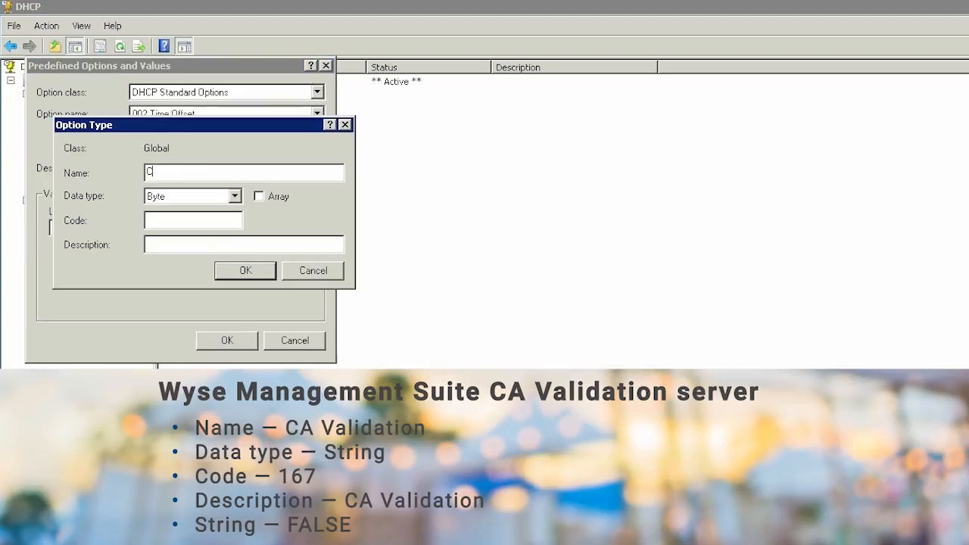
{"action": "type", "text": "A Validation"}
{"action": "left_click", "coordinate": [193, 221]}
{"action": "type", "text": "167"}
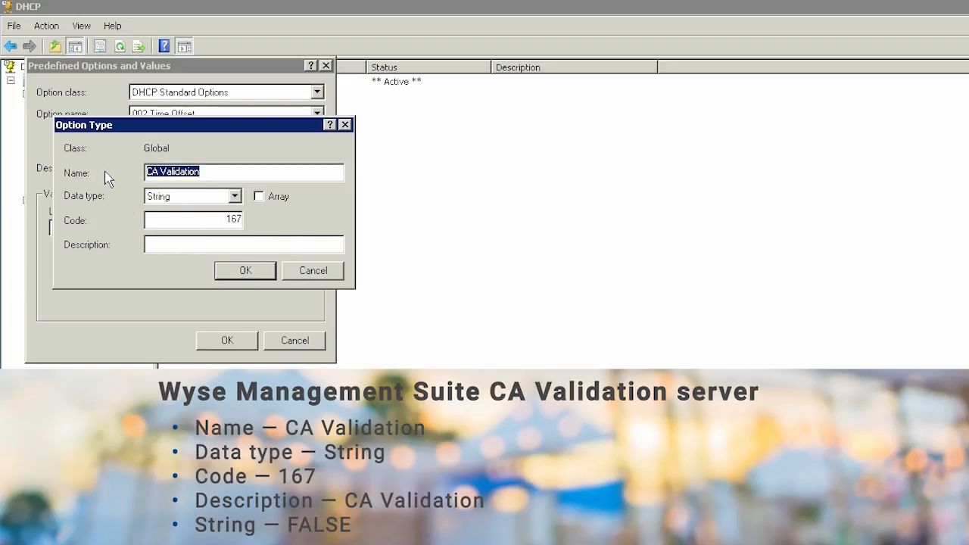
{"action": "left_click", "coordinate": [245, 271]}
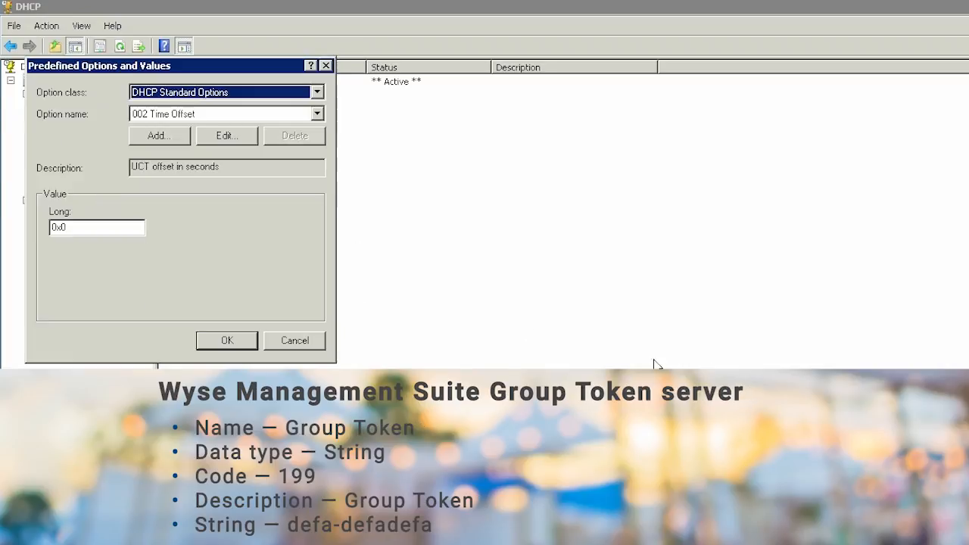
{"action": "left_click", "coordinate": [159, 135]}
{"action": "type", "text": "Group Token"}
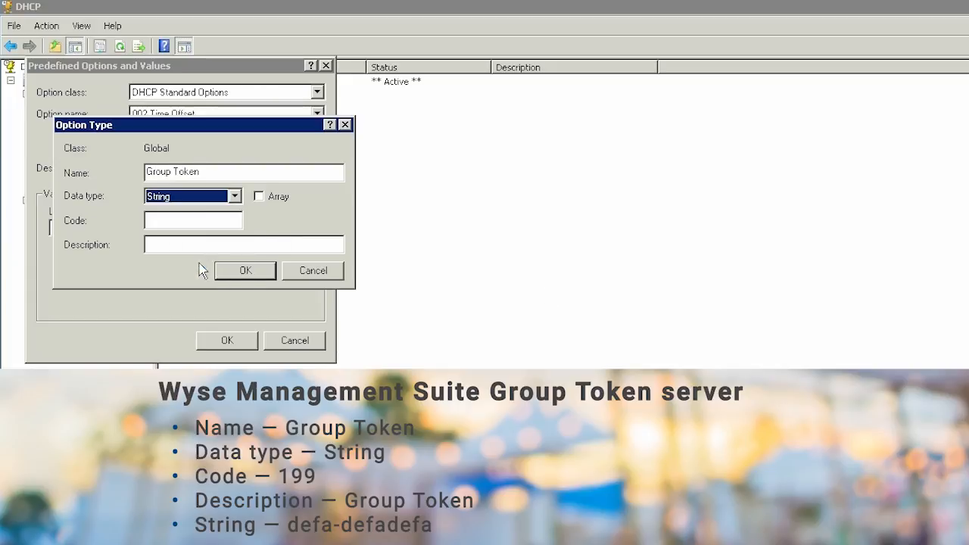
{"action": "type", "text": "199"}
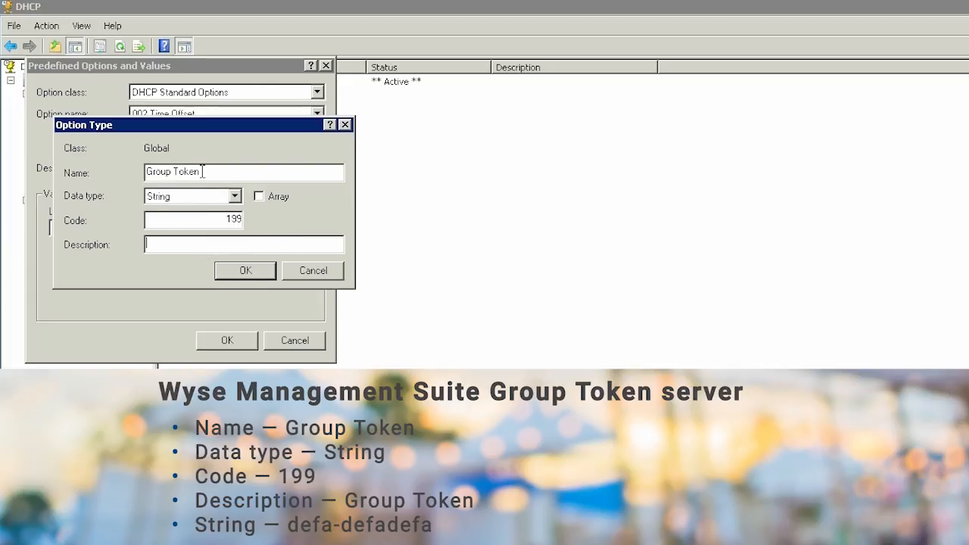
{"action": "left_click", "coordinate": [244, 270]}
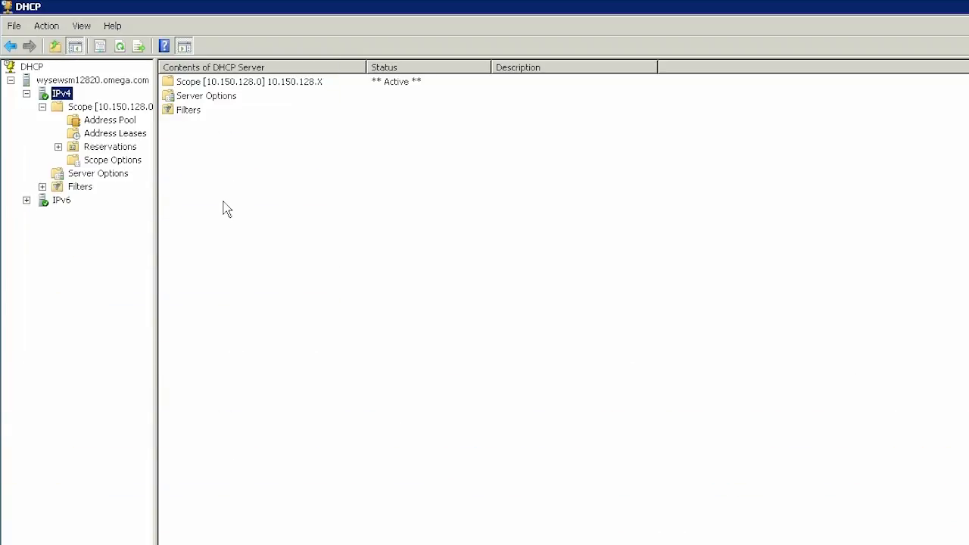
Step: Choose Configure Options on Scope Options of the 10.150.128.0 scope
{"action": "right_click", "coordinate": [112, 160]}
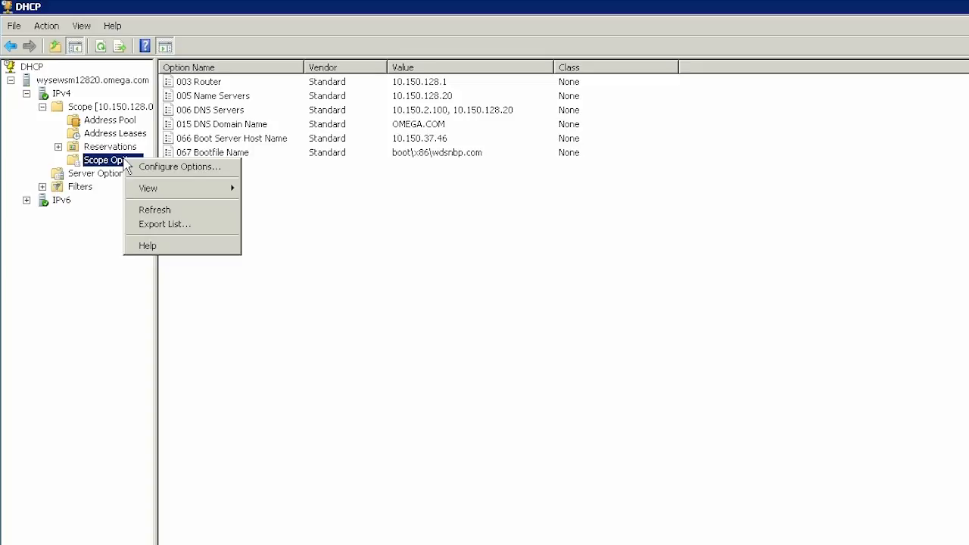
{"action": "left_click", "coordinate": [180, 167]}
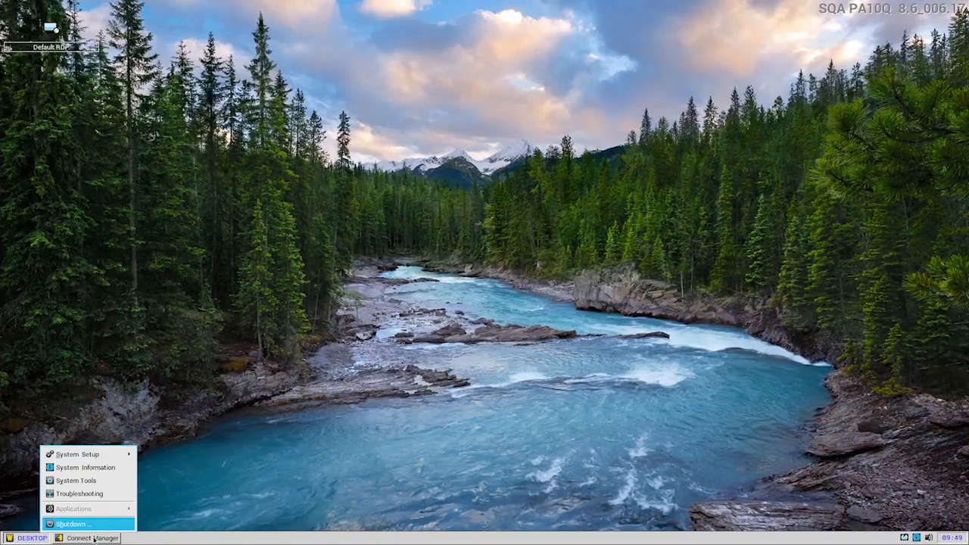
Step: Restart with factory default reset, then check Central Configuration's WMS server and group key
{"action": "left_click", "coordinate": [74, 524]}
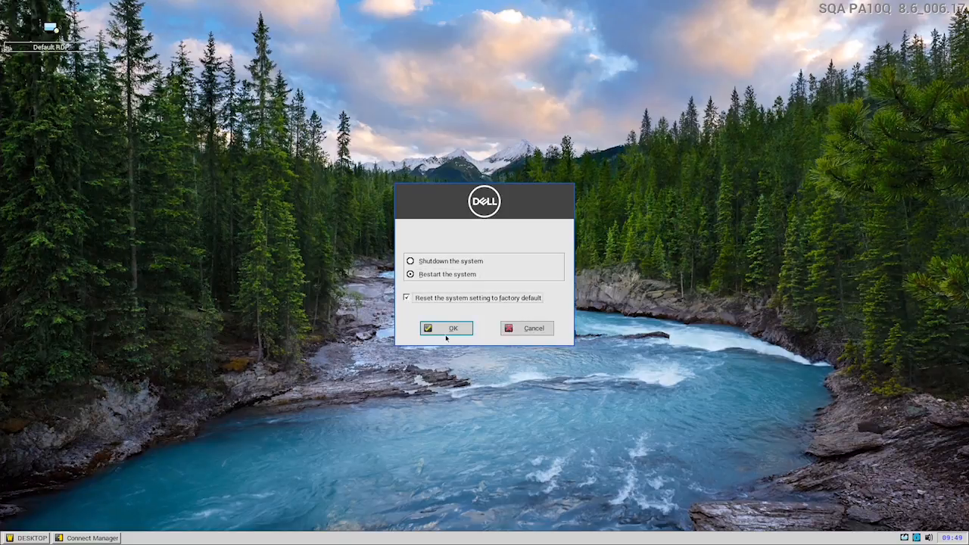
{"action": "left_click", "coordinate": [446, 327]}
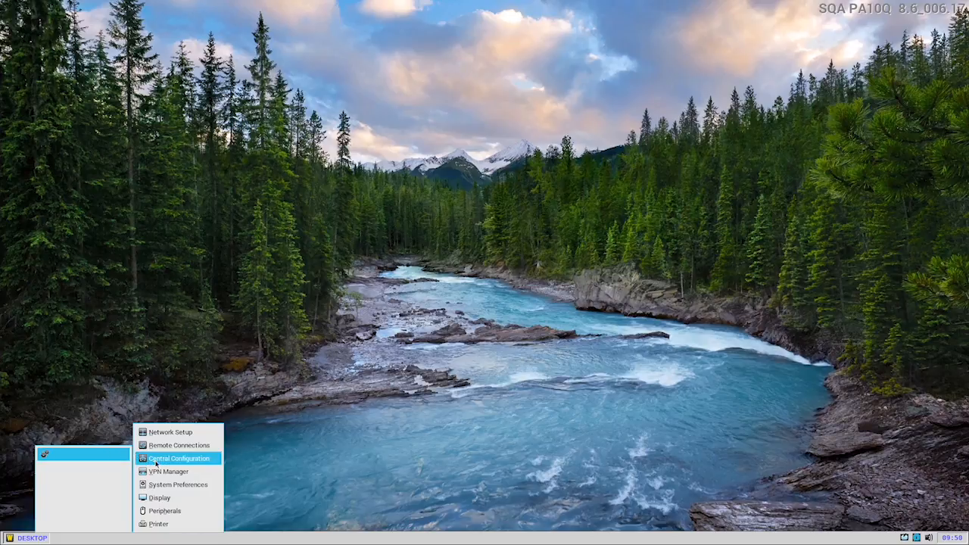
{"action": "left_click", "coordinate": [179, 458]}
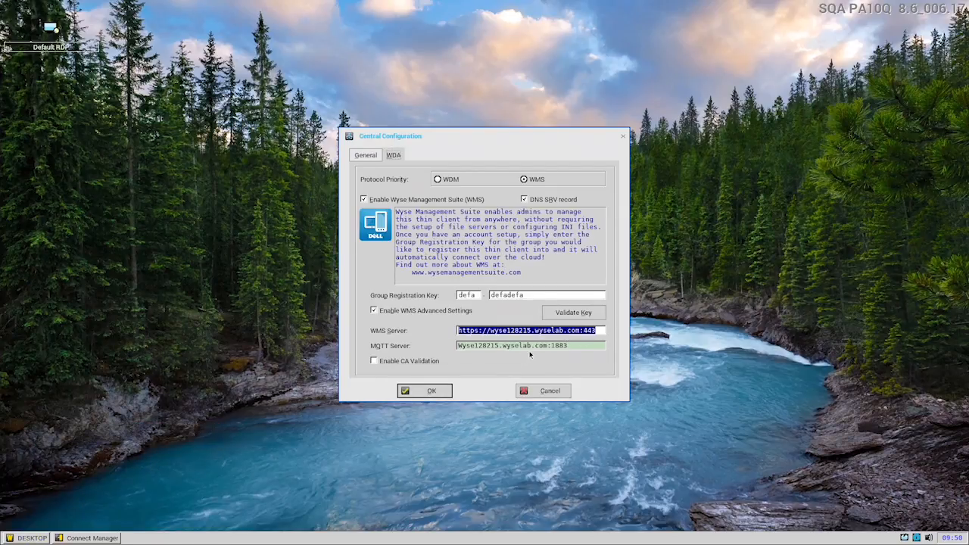
{"action": "left_click", "coordinate": [508, 294]}
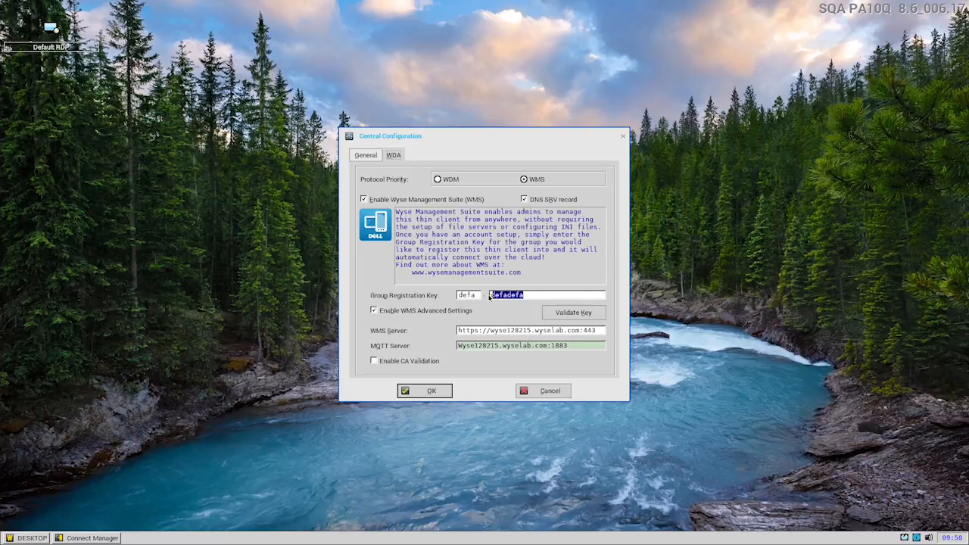
{"action": "left_click", "coordinate": [425, 390]}
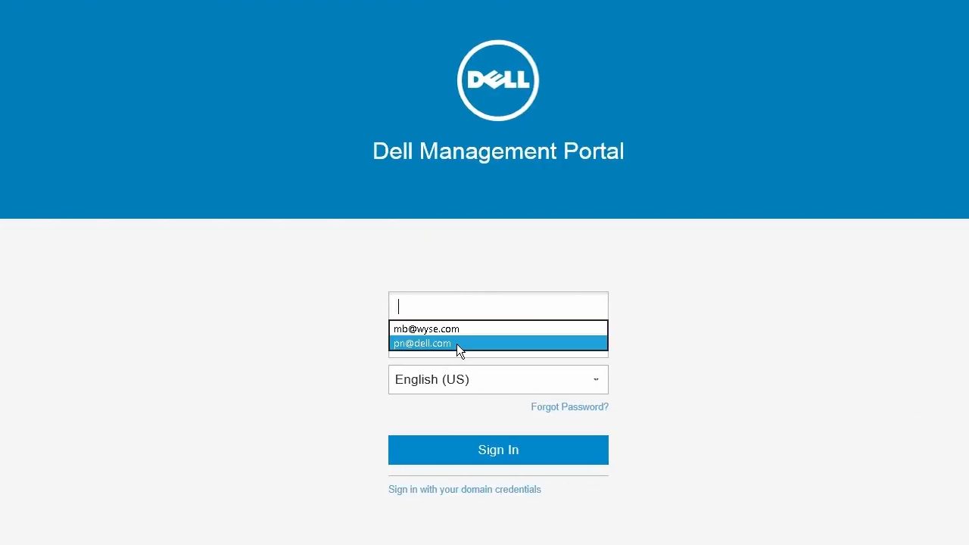
Step: Sign in with the saved account and select the WTOS 3040 thin client under Devices
{"action": "left_click", "coordinate": [421, 343]}
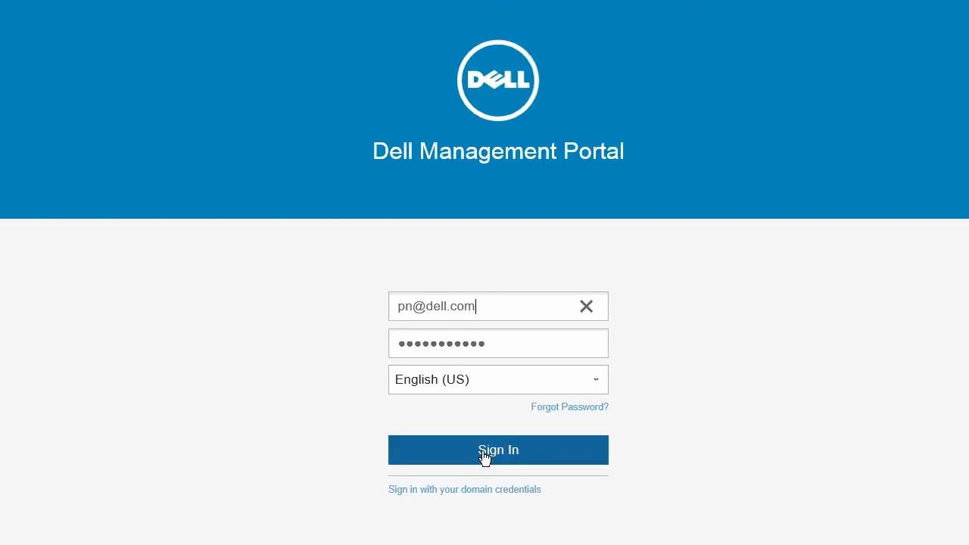
{"action": "left_click", "coordinate": [498, 449]}
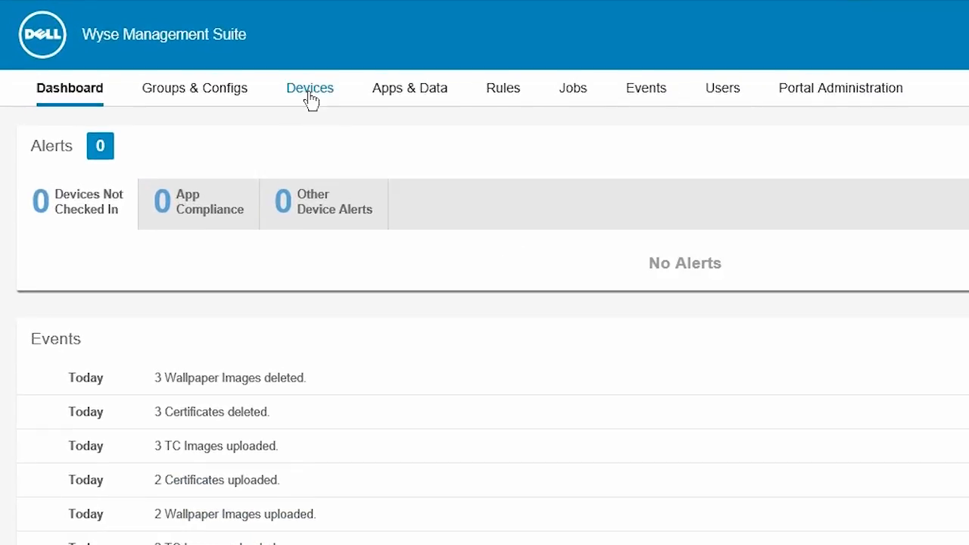
{"action": "left_click", "coordinate": [308, 88]}
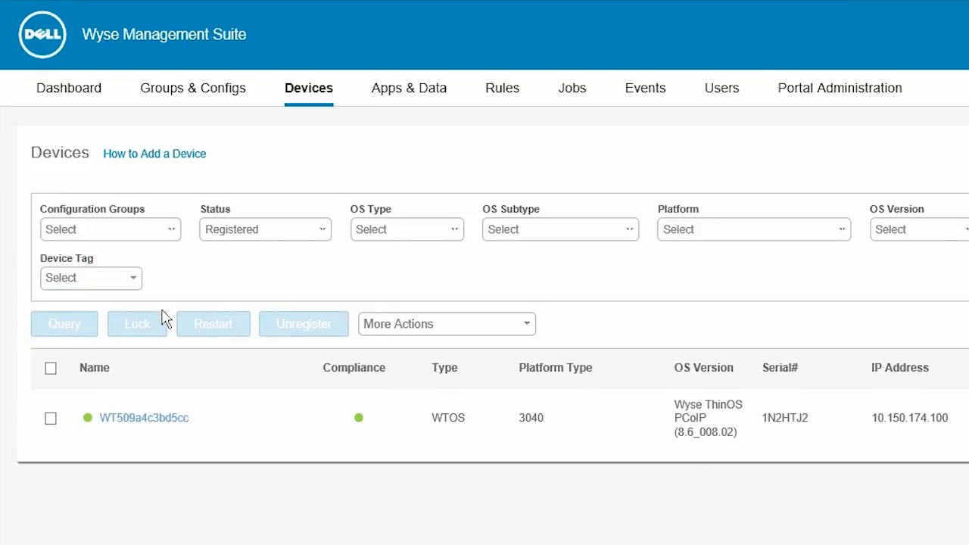
{"action": "double_click", "coordinate": [144, 417]}
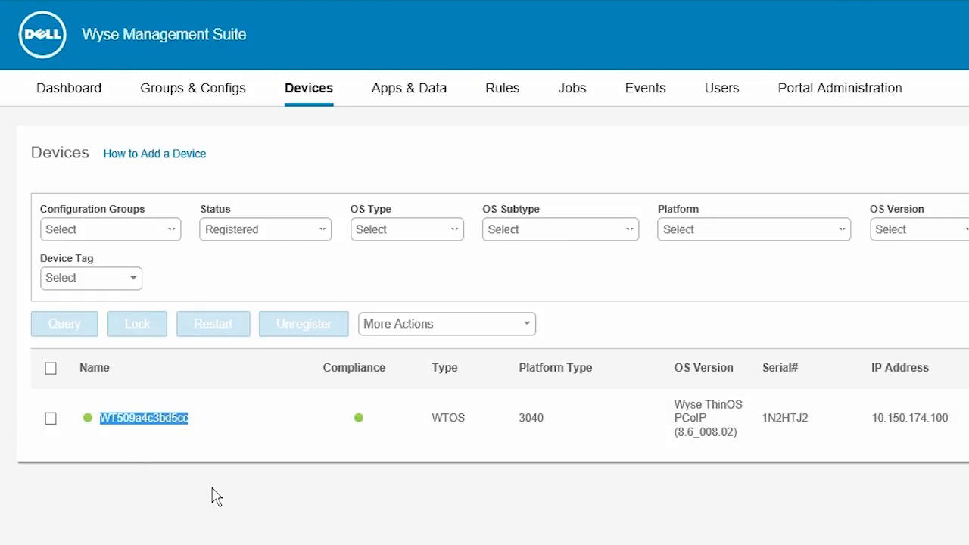
{"action": "mouse_move", "coordinate": [409, 87]}
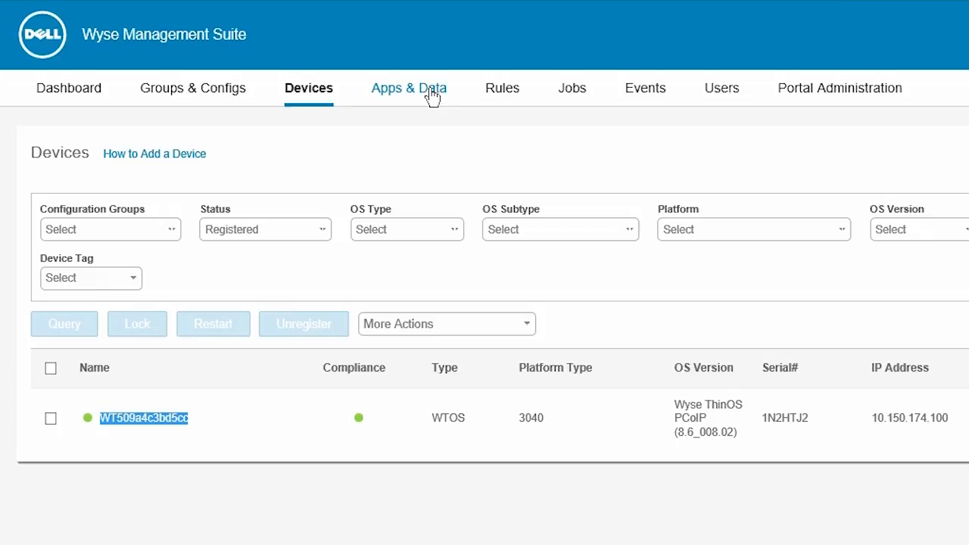
Step: Upload firmware PA10Q_wnos-8.6_011 to the ThinOS OS image repository with description Demo
{"action": "left_click", "coordinate": [408, 88]}
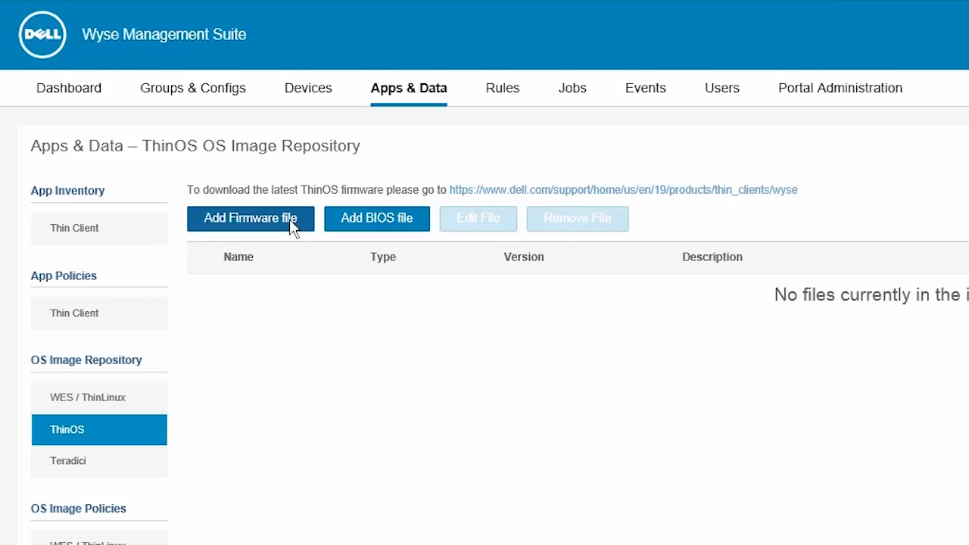
{"action": "left_click", "coordinate": [250, 218]}
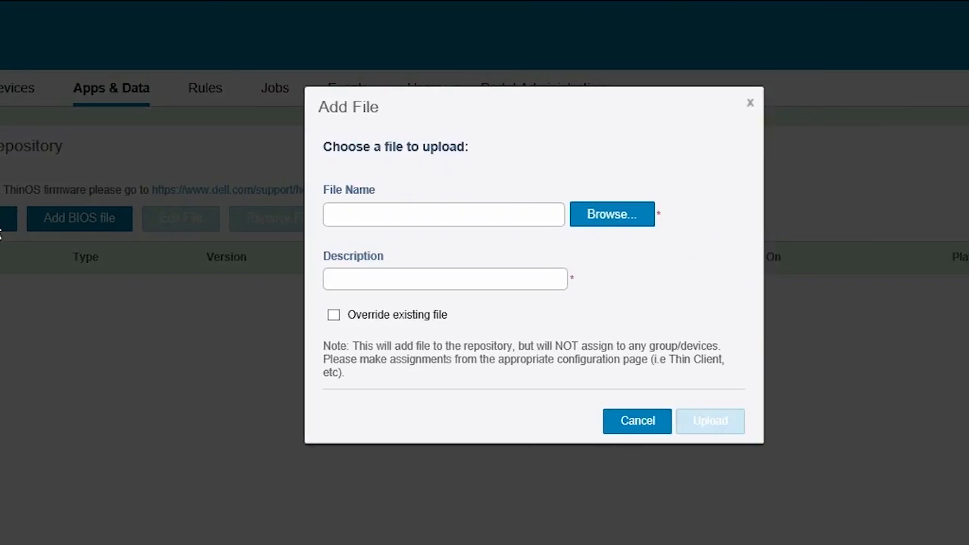
{"action": "left_click", "coordinate": [612, 213]}
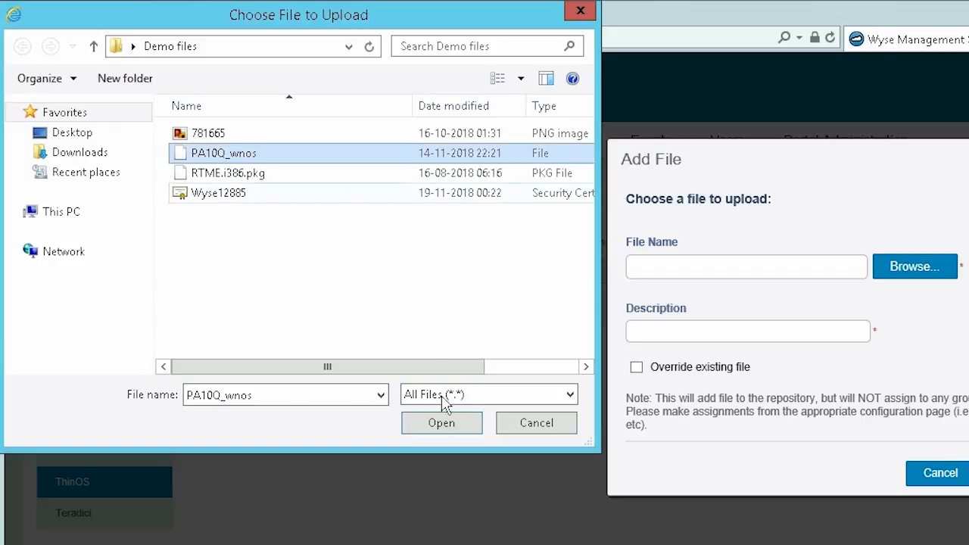
{"action": "left_click", "coordinate": [441, 423]}
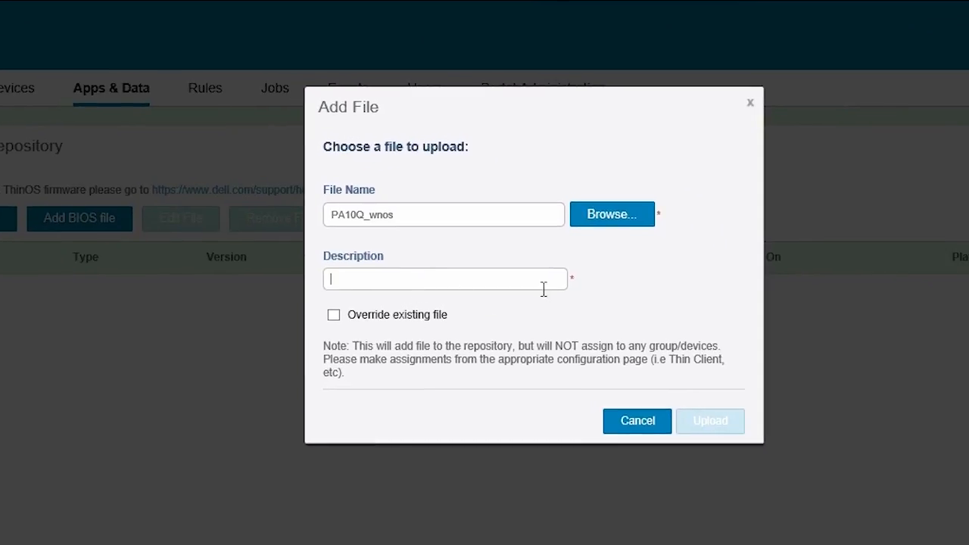
{"action": "type", "text": "Demo"}
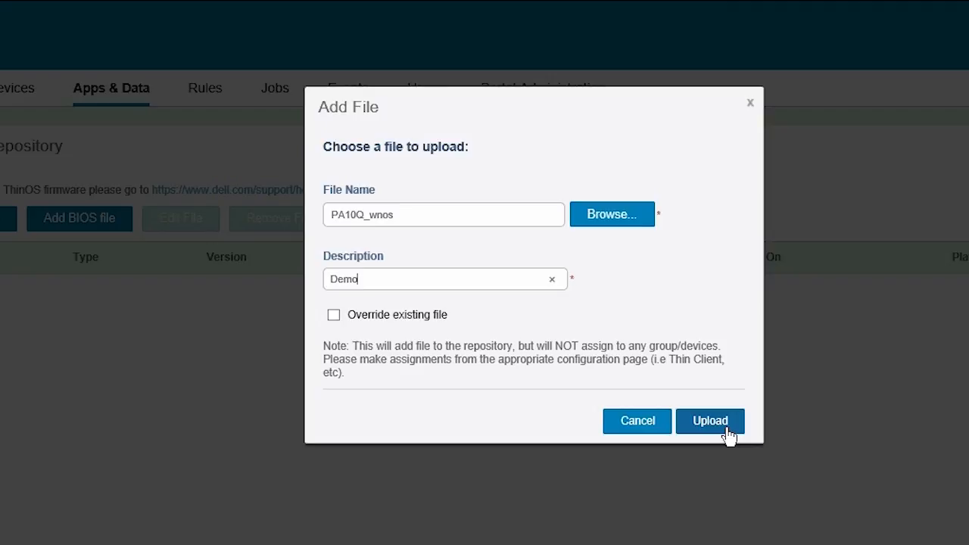
{"action": "left_click", "coordinate": [710, 421]}
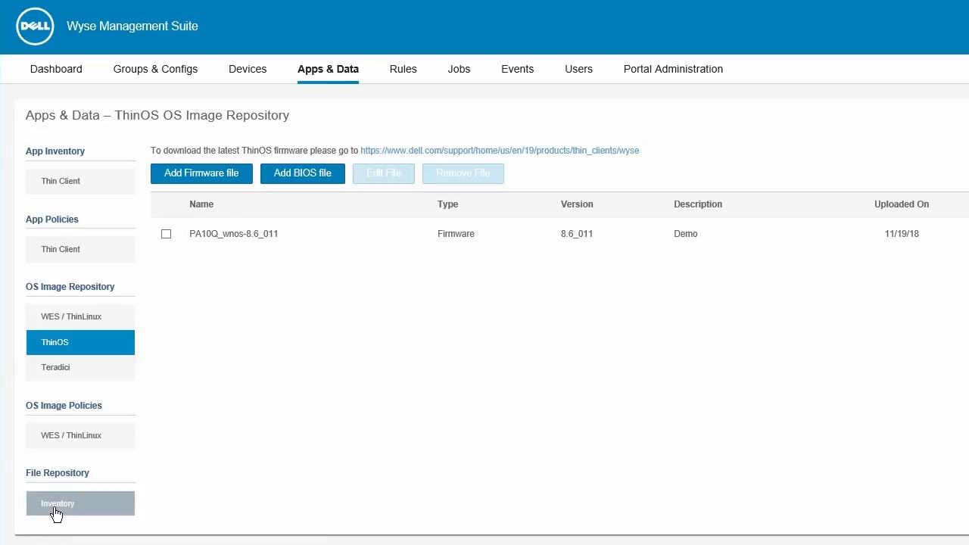
Step: Upload 781665.png as Wallpaper and Wyse12885.cer as Certificate, each described Demo
{"action": "left_click", "coordinate": [57, 504]}
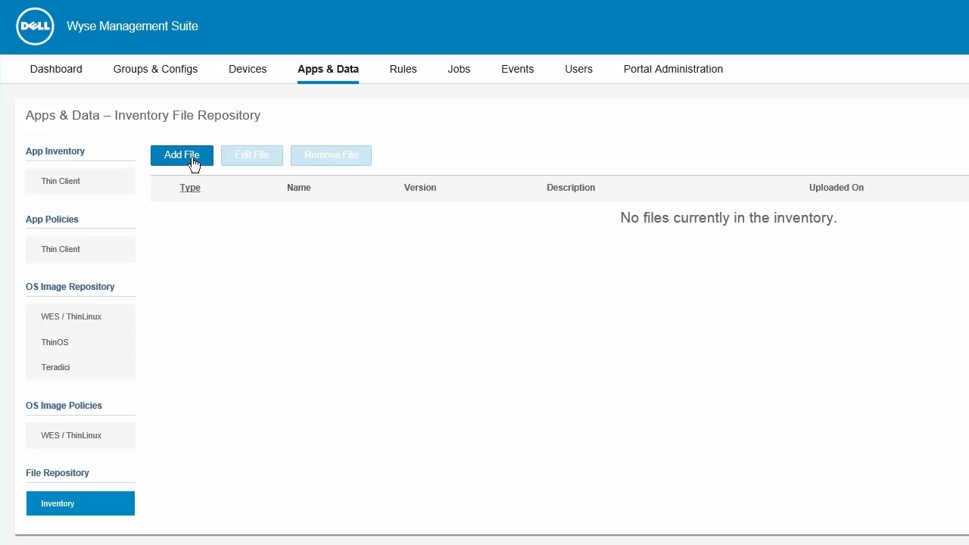
{"action": "mouse_move", "coordinate": [382, 253]}
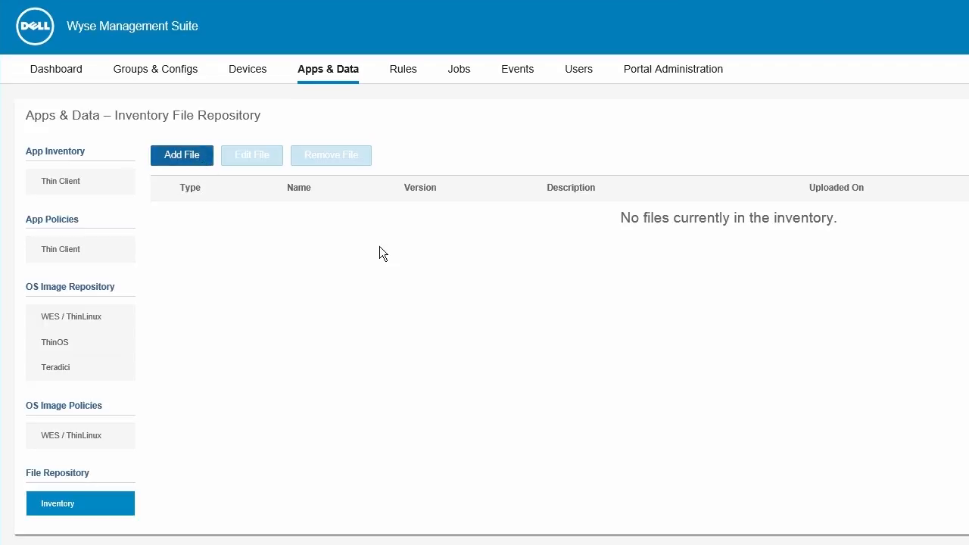
{"action": "left_click", "coordinate": [182, 155]}
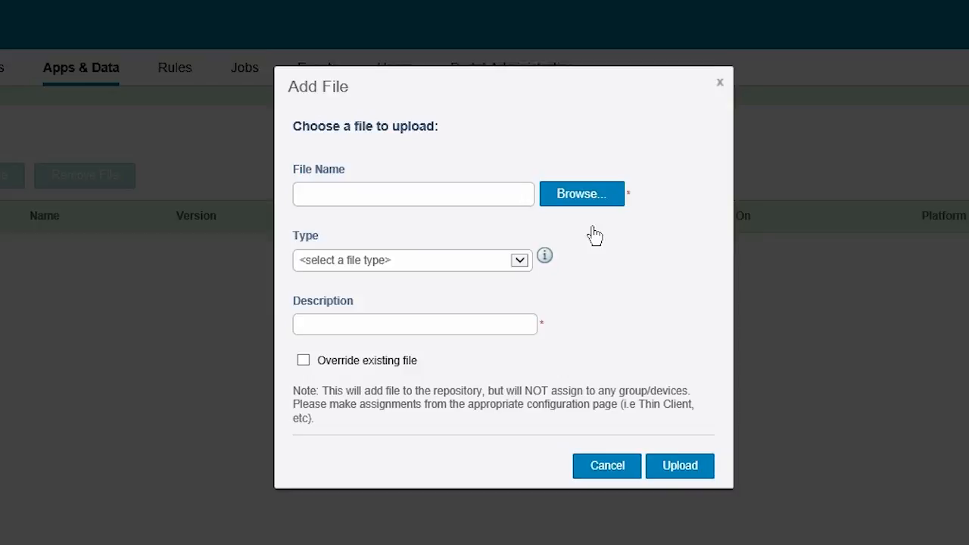
{"action": "left_click", "coordinate": [580, 193]}
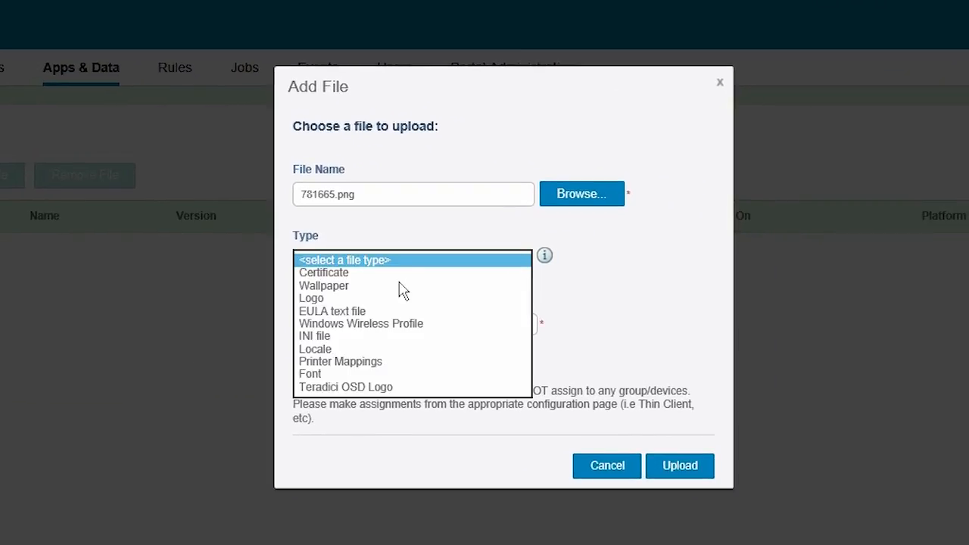
{"action": "left_click", "coordinate": [324, 286]}
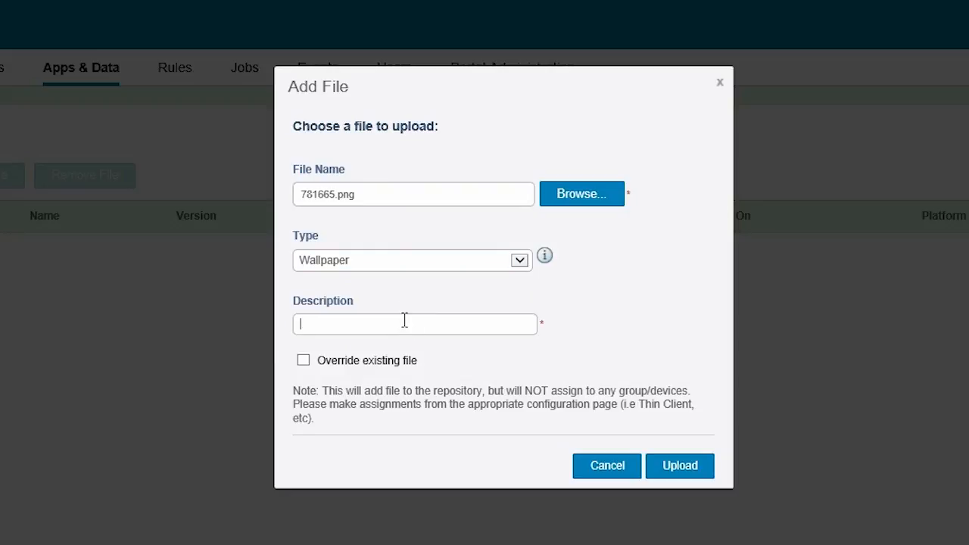
{"action": "type", "text": "Demo"}
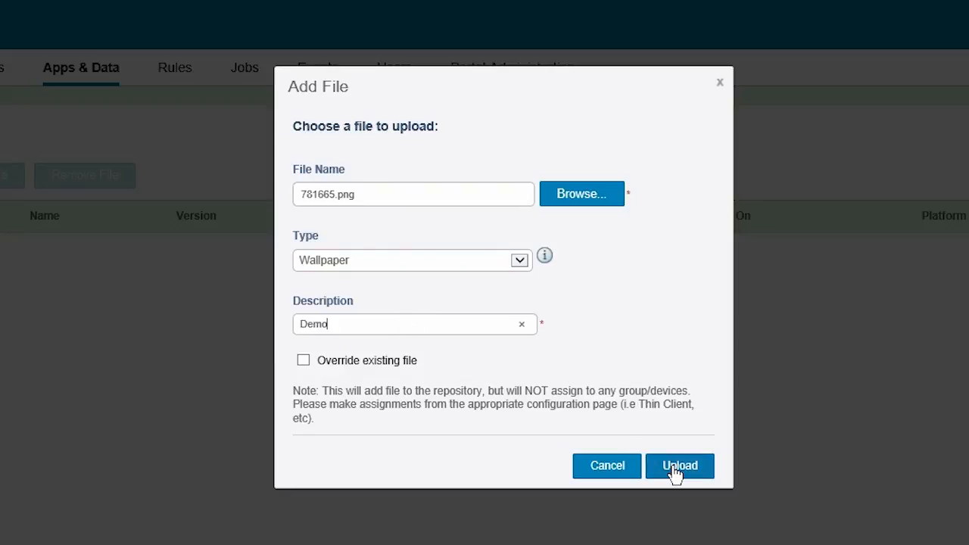
{"action": "left_click", "coordinate": [678, 465]}
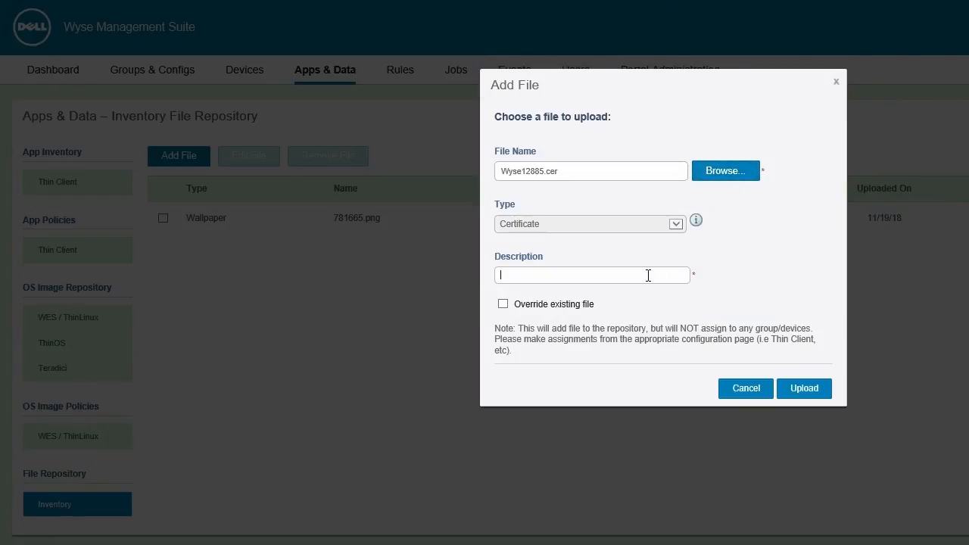
{"action": "left_click", "coordinate": [804, 388]}
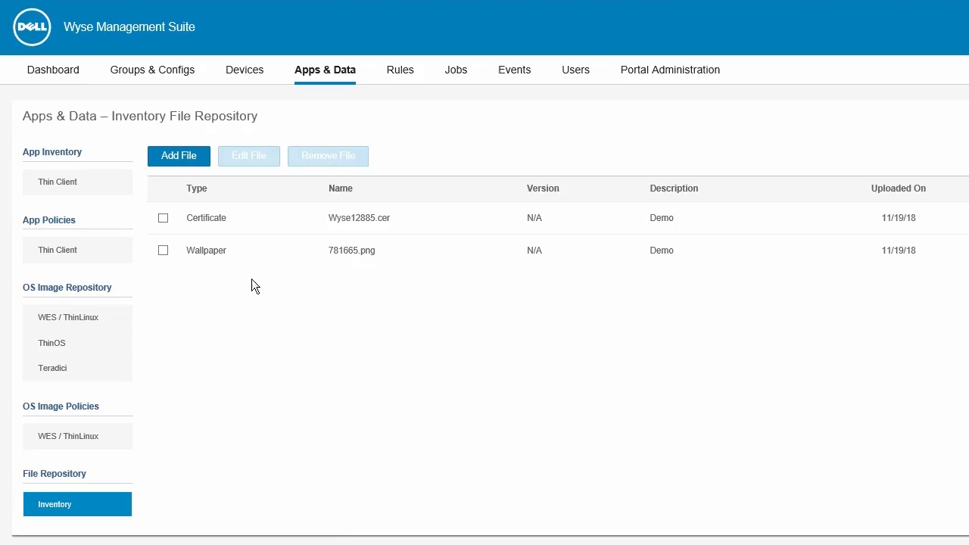
{"action": "mouse_move", "coordinate": [579, 345]}
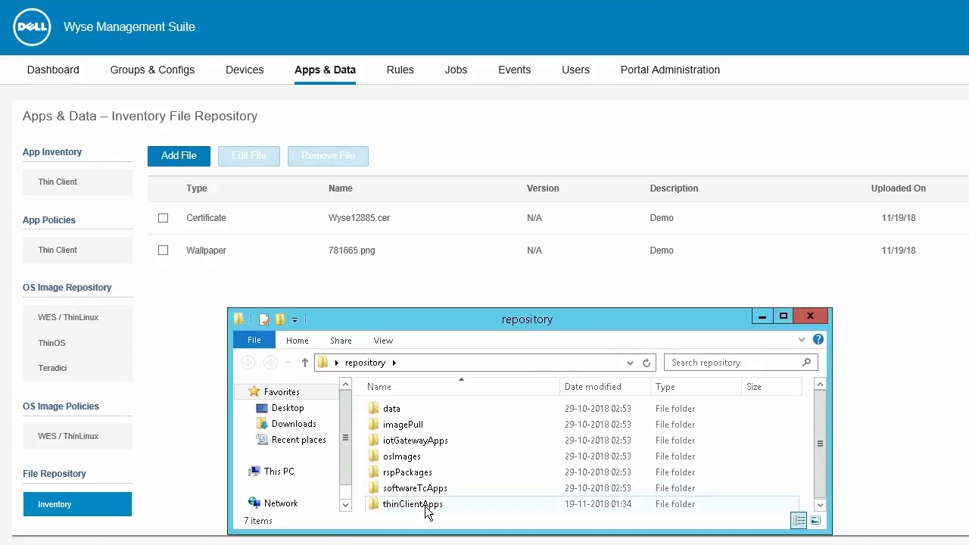
Step: Paste RTME.i386.pkg from Demo files into the repository's thinClientApps folder
{"action": "double_click", "coordinate": [413, 504]}
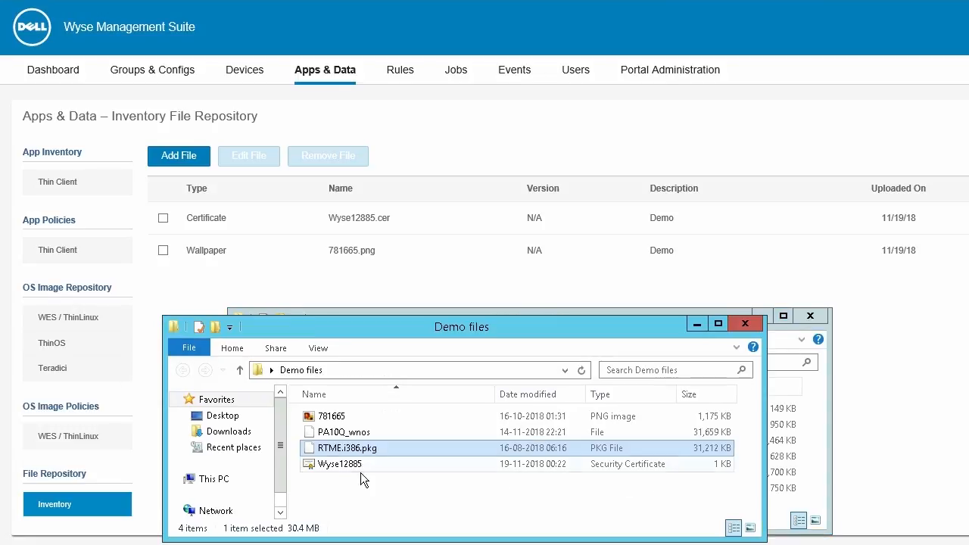
{"action": "right_click", "coordinate": [363, 448]}
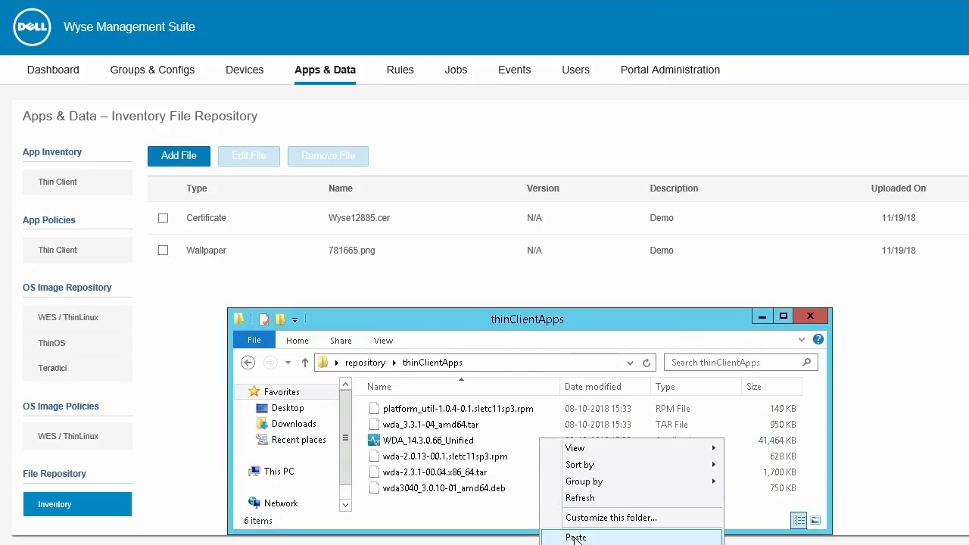
{"action": "left_click", "coordinate": [577, 537]}
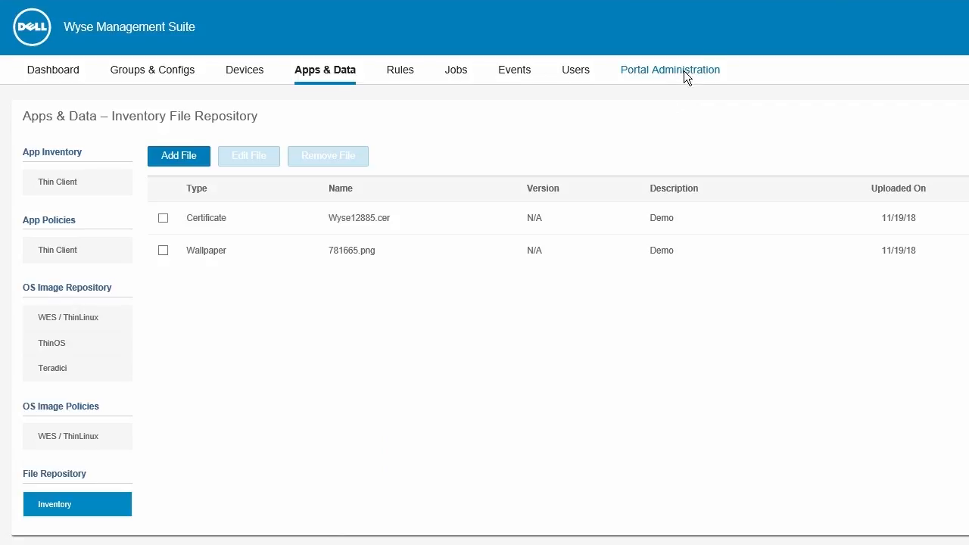
Step: Sync files for the local repository in Portal Administration and dismiss the confirmation
{"action": "left_click", "coordinate": [670, 70]}
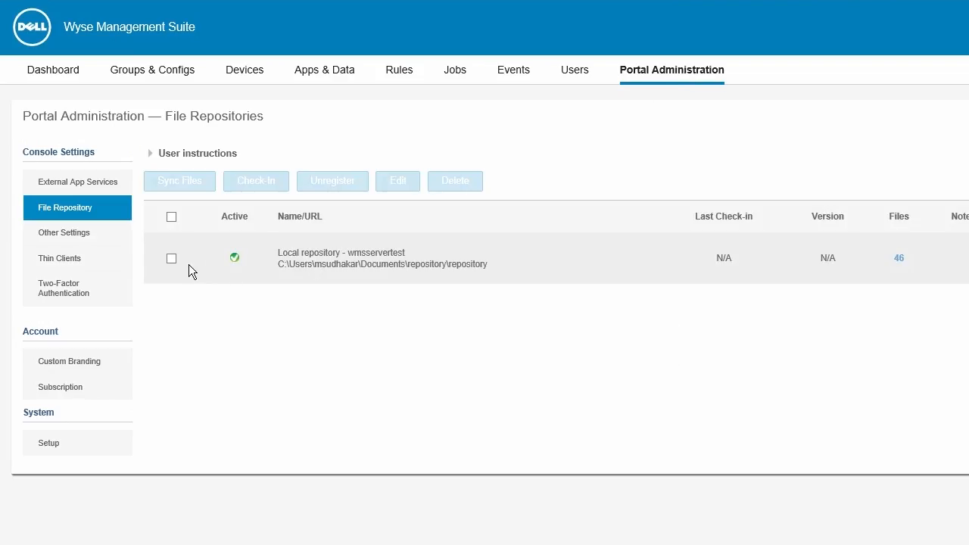
{"action": "left_click", "coordinate": [171, 258]}
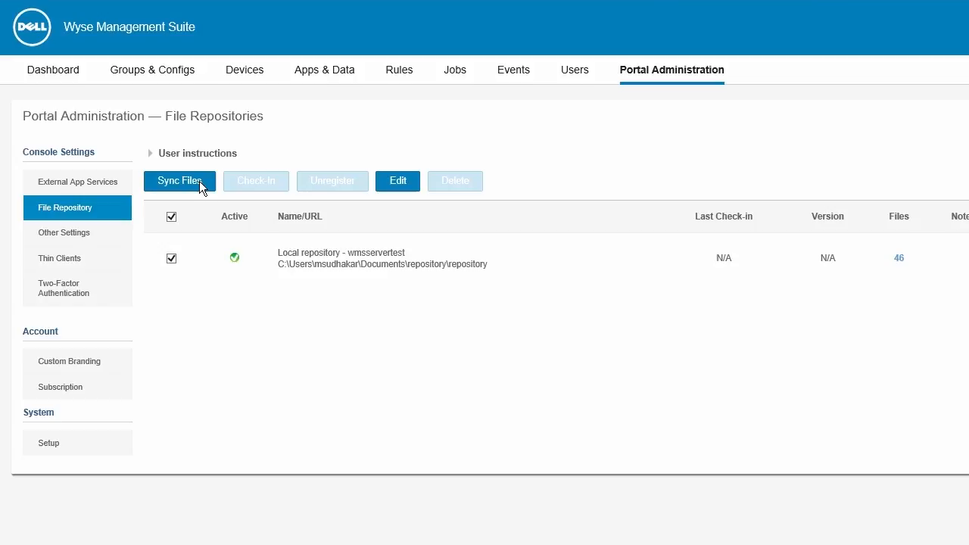
{"action": "left_click", "coordinate": [180, 181]}
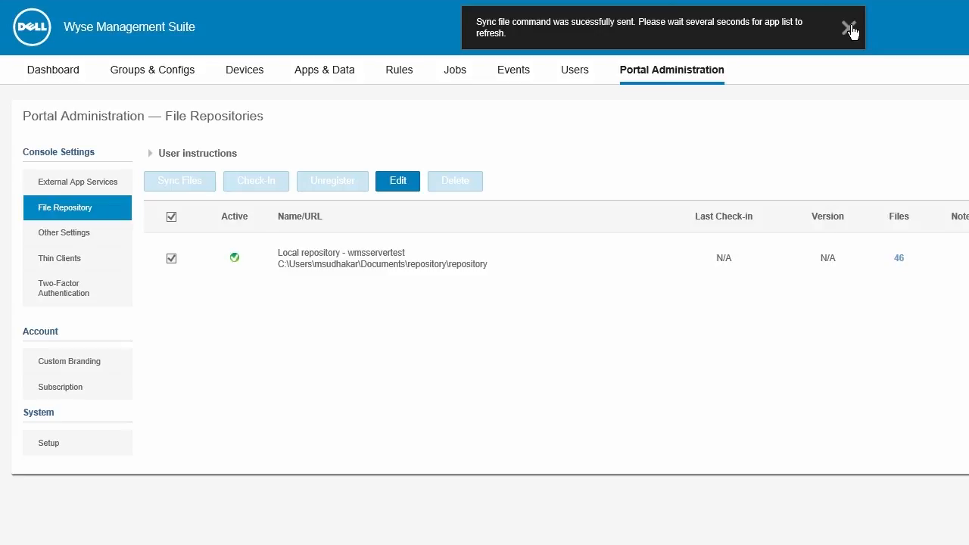
{"action": "left_click", "coordinate": [848, 27]}
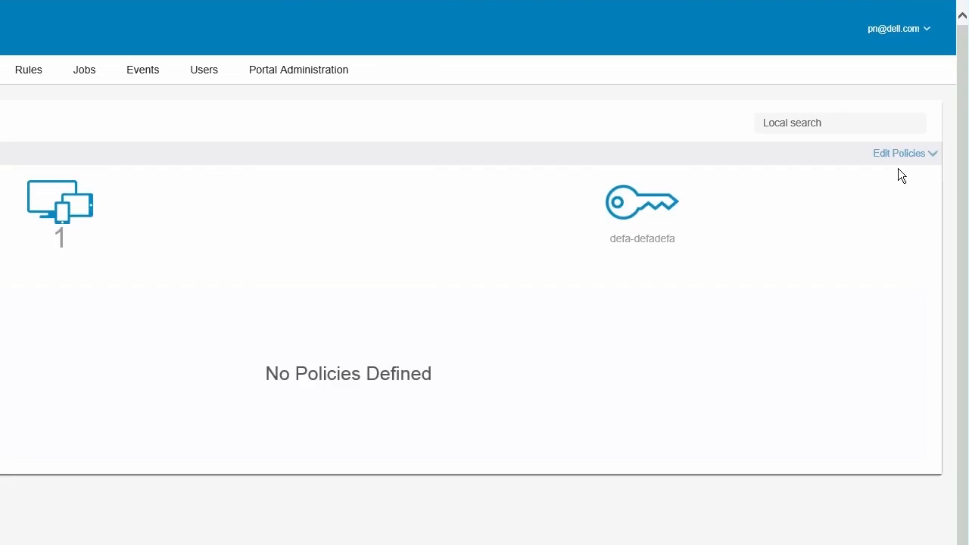
Step: Edit the default group's ThinOS policy in Wizard configuration mode
{"action": "left_click", "coordinate": [901, 153]}
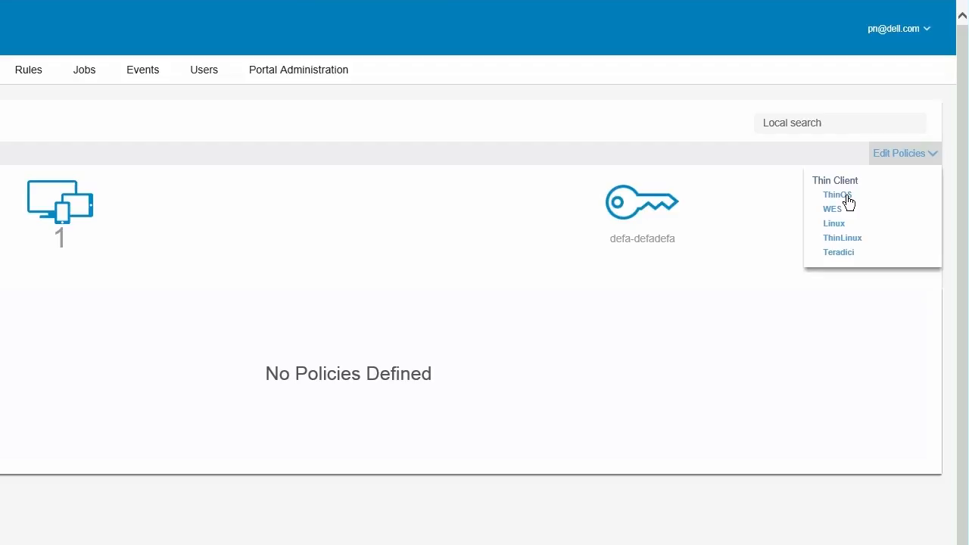
{"action": "left_click", "coordinate": [836, 195]}
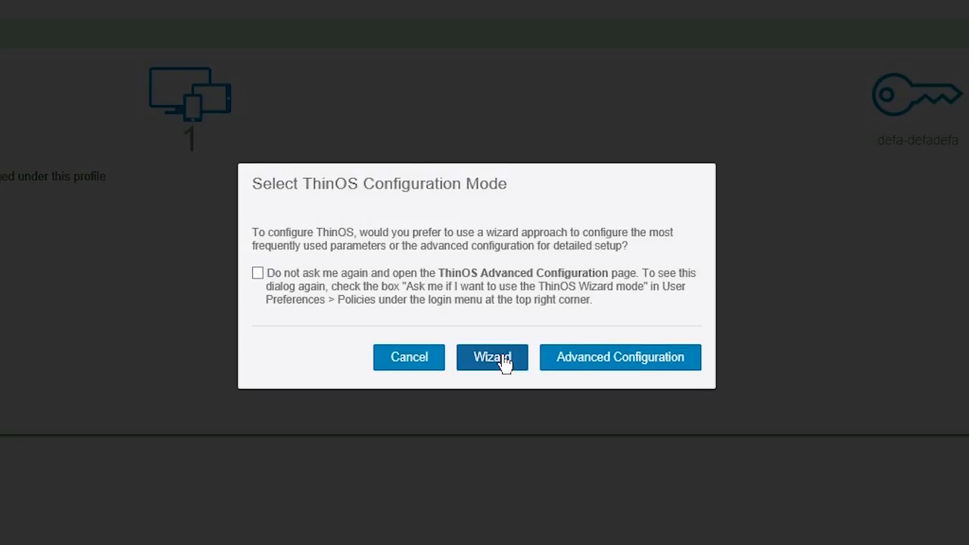
{"action": "left_click", "coordinate": [493, 357]}
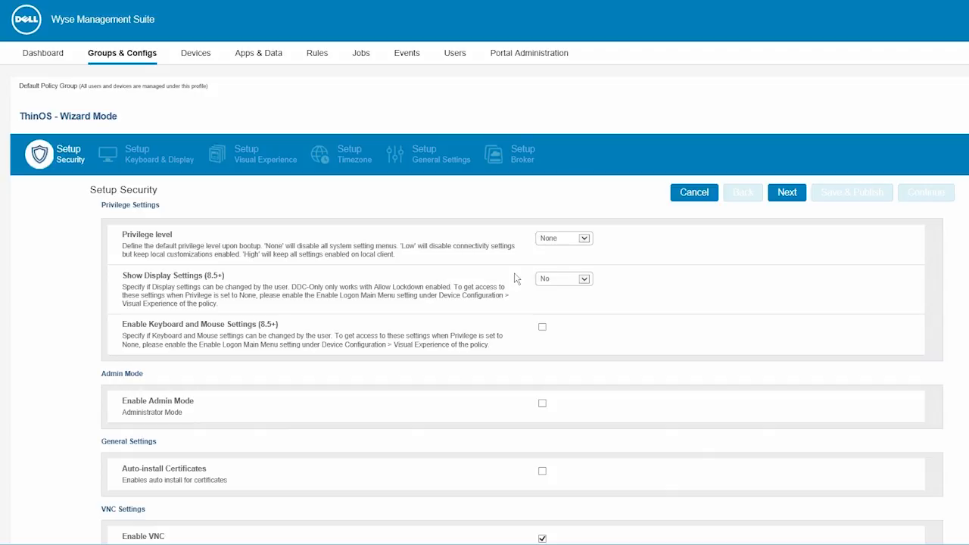
{"action": "mouse_move", "coordinate": [539, 443]}
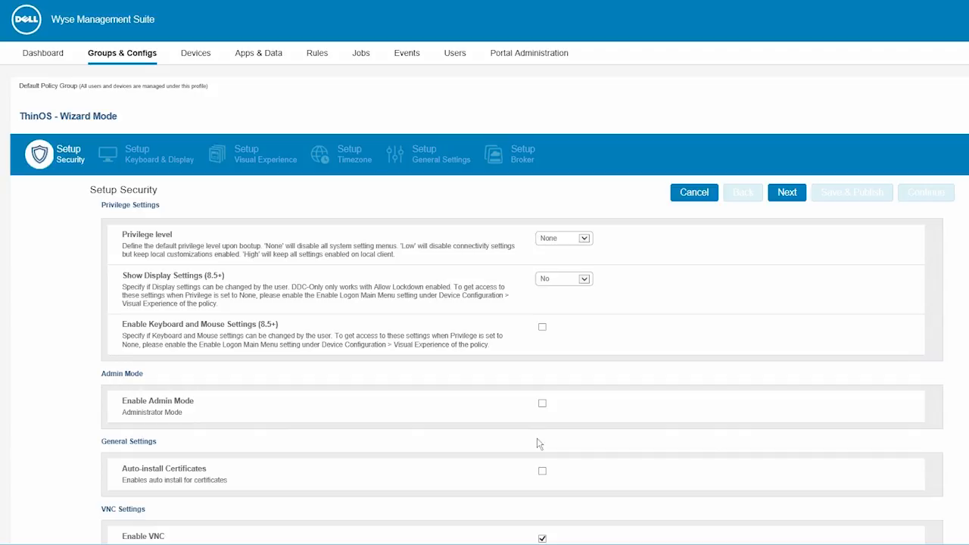
Step: Enable auto-install certificates with Wyse12885.cer checked, then advance the wizard
{"action": "left_click", "coordinate": [542, 470]}
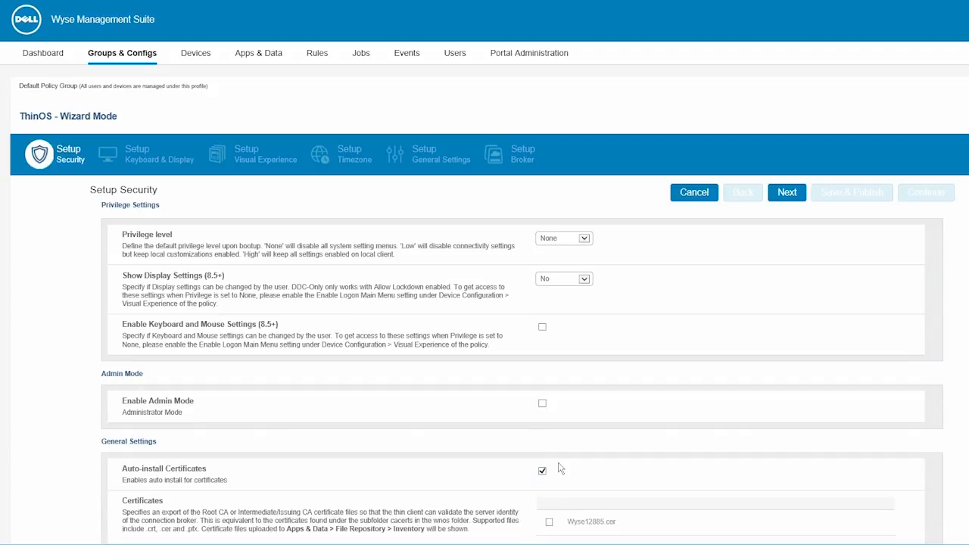
{"action": "scroll", "scroll_direction": "down", "scroll_amount": 3}
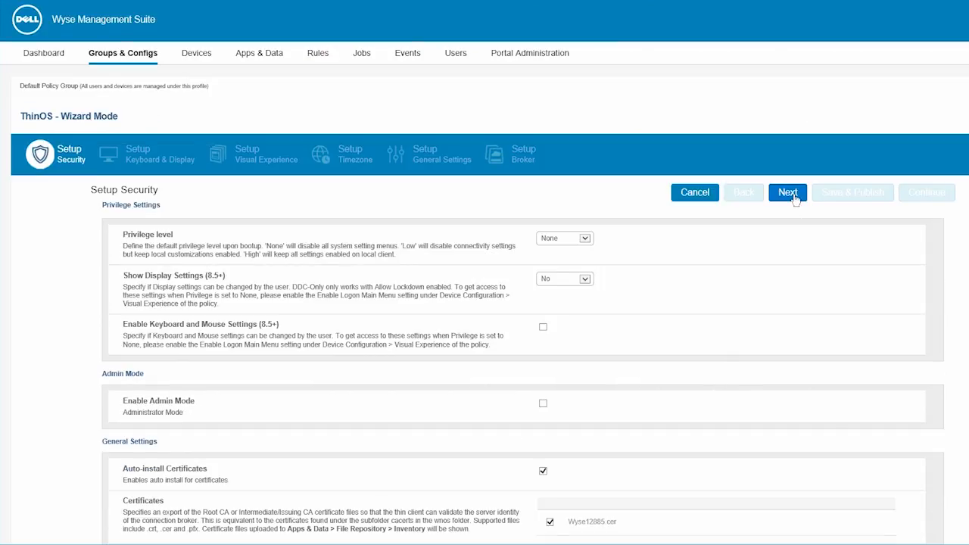
{"action": "left_click", "coordinate": [787, 192]}
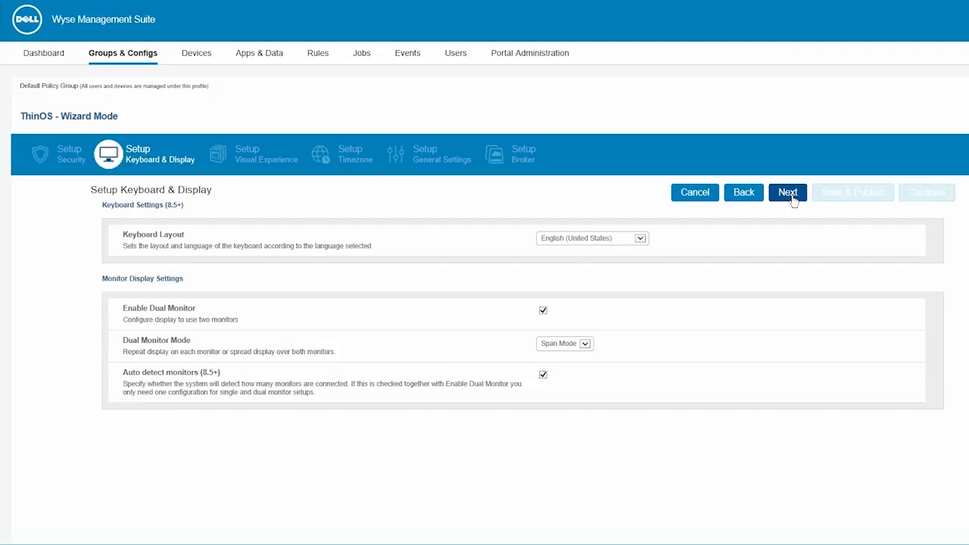
Step: Use 781665.png as wallpaper and sign off automatically after all sessions exit
{"action": "left_click", "coordinate": [787, 192]}
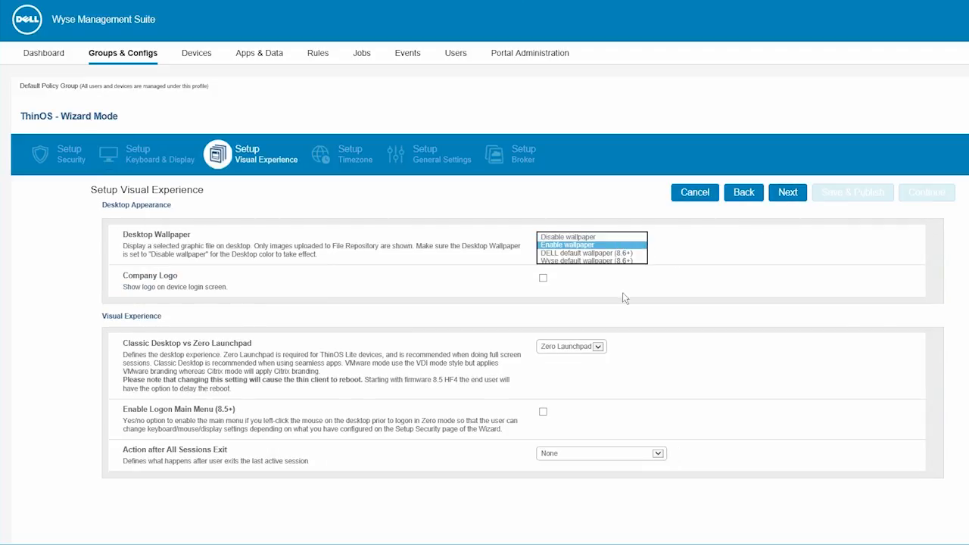
{"action": "left_click", "coordinate": [577, 245]}
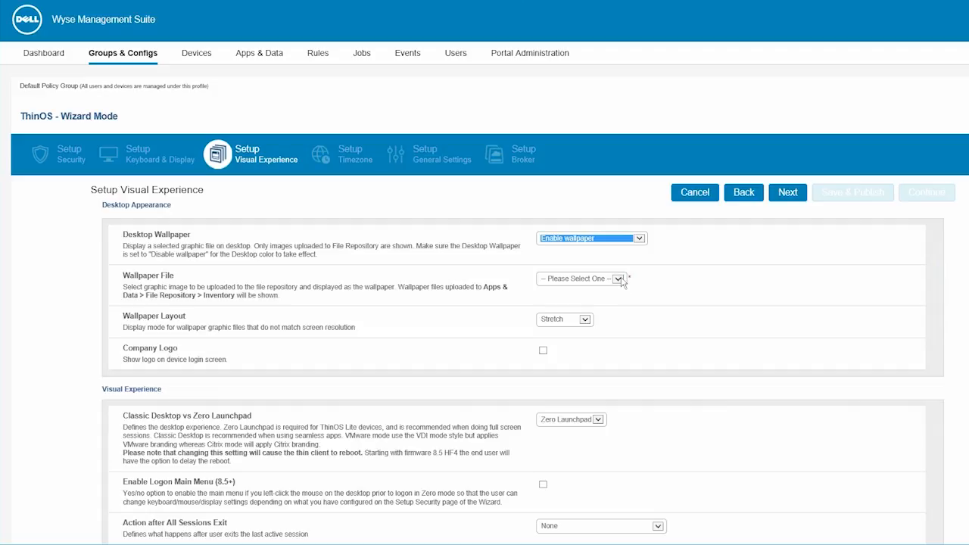
{"action": "left_click", "coordinate": [580, 279]}
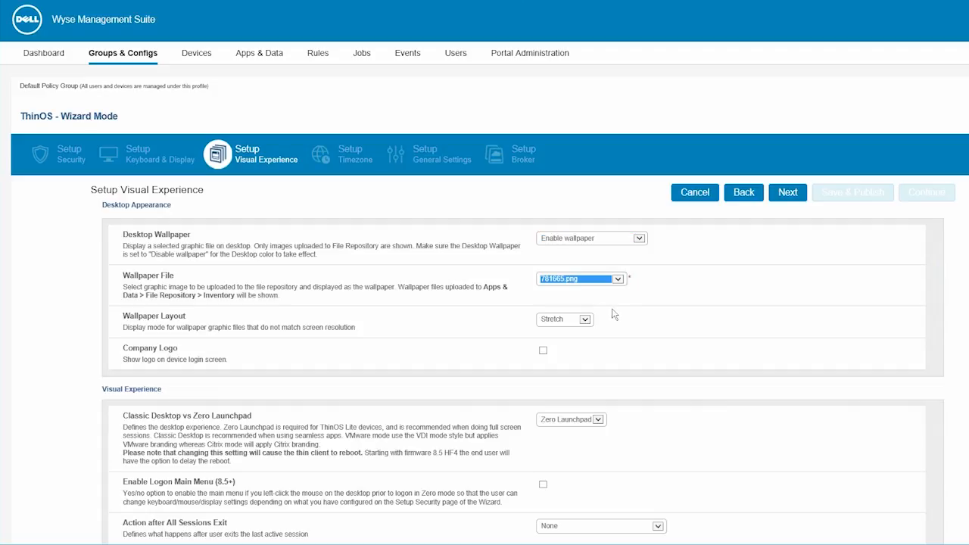
{"action": "scroll", "scroll_direction": "down", "scroll_amount": 3}
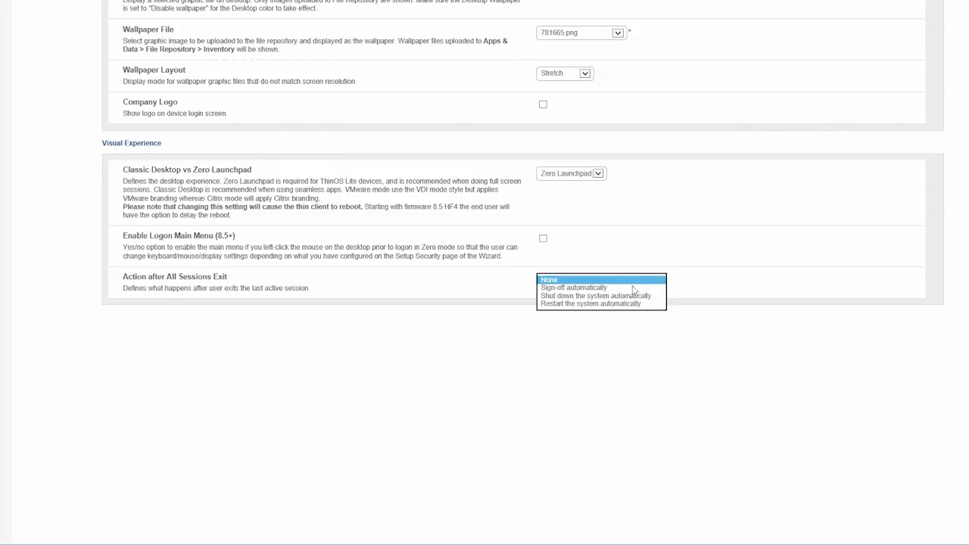
{"action": "left_click", "coordinate": [575, 287]}
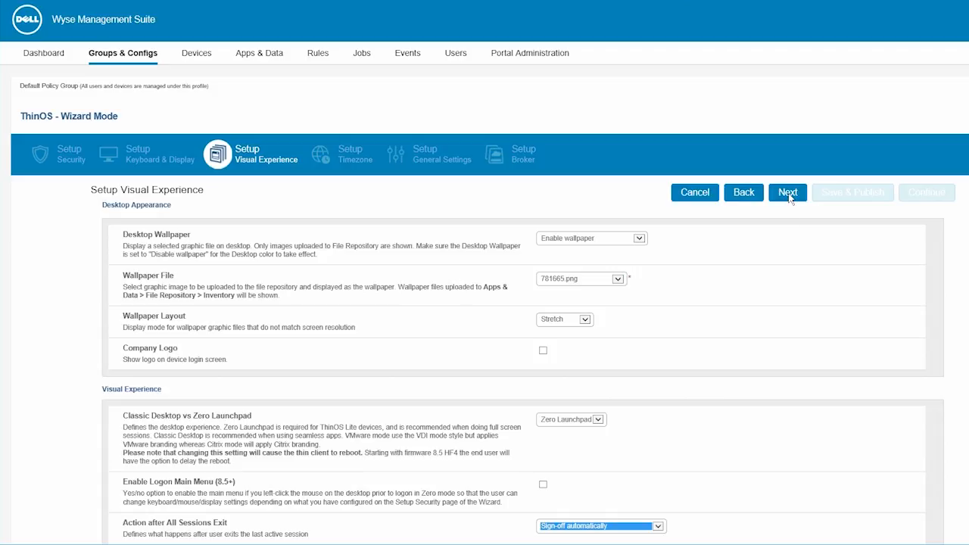
{"action": "left_click", "coordinate": [788, 192]}
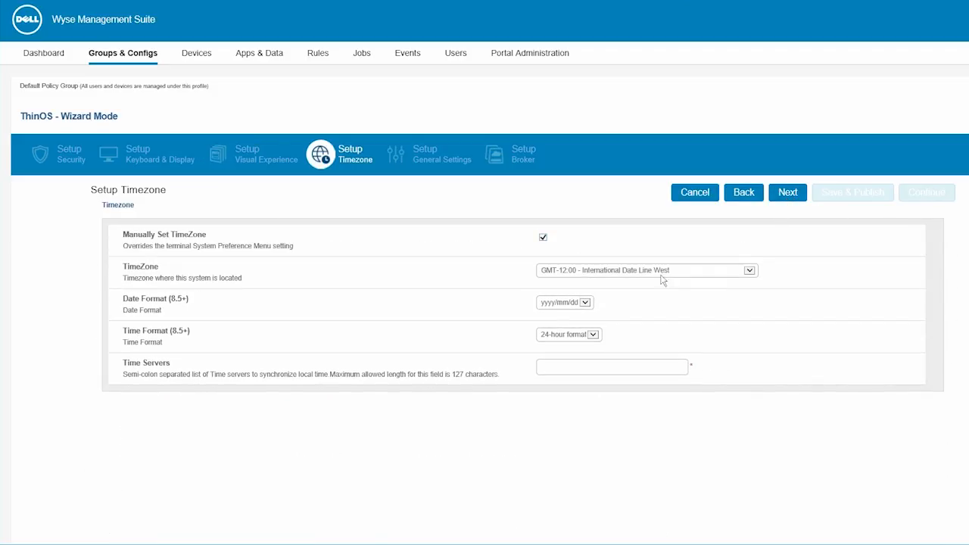
Step: Set Pacific Time with time server pool.ntp.org
{"action": "left_click", "coordinate": [647, 270]}
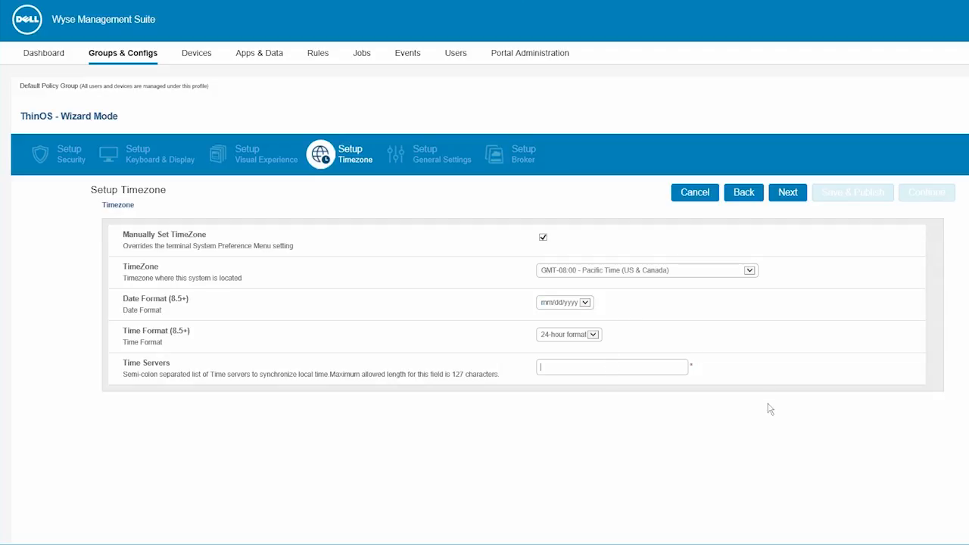
{"action": "type", "text": "pool.ntp.org"}
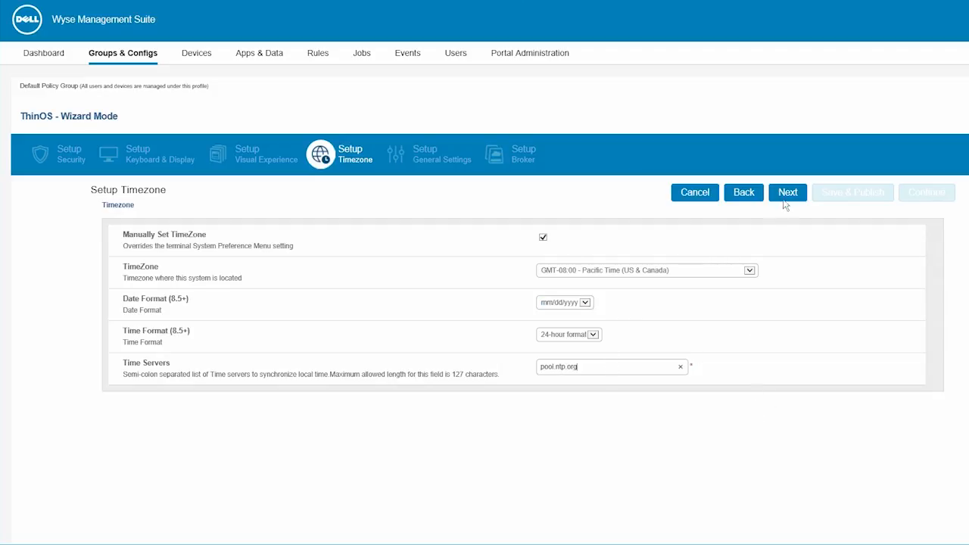
{"action": "left_click", "coordinate": [787, 192]}
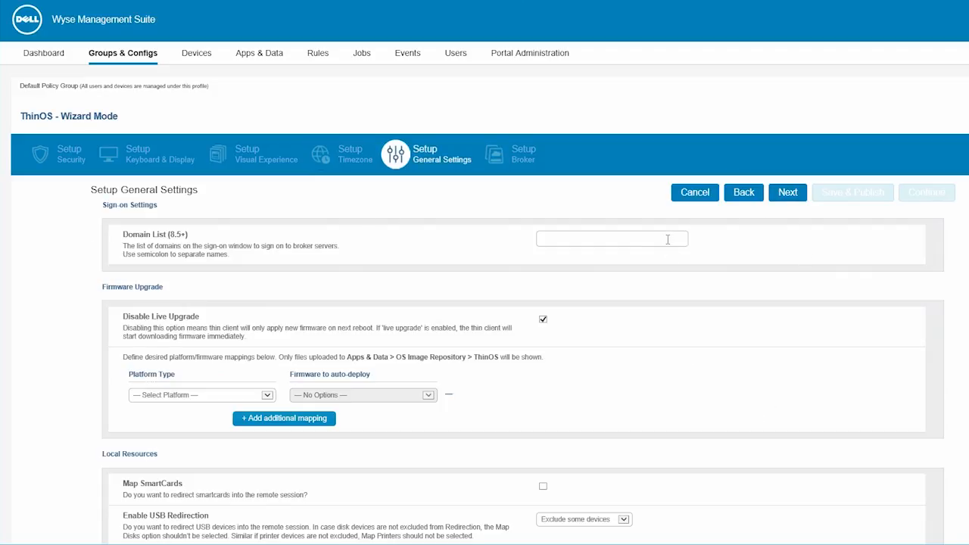
Step: Enter domain mydomain and map 3040 PCoIP to firmware 8.6_011
{"action": "type", "text": "mydomain"}
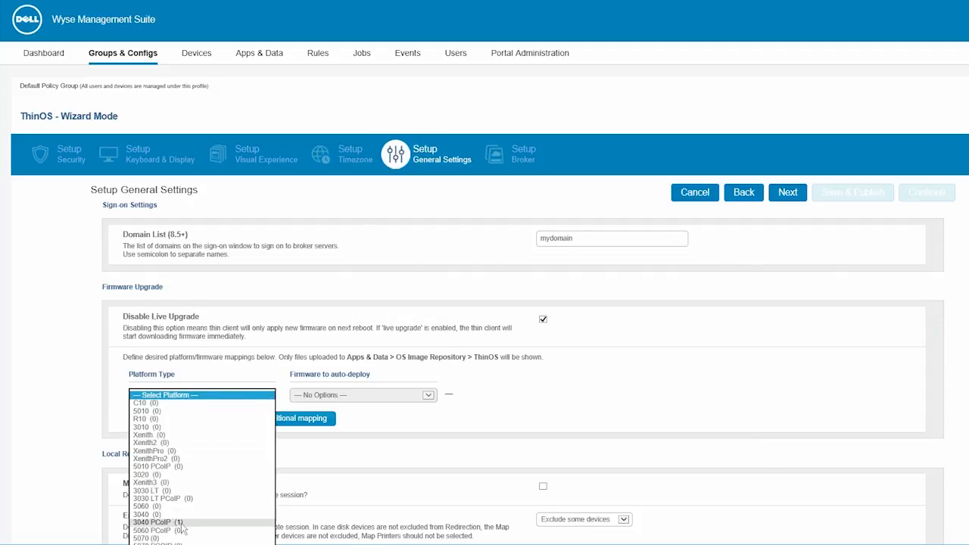
{"action": "left_click", "coordinate": [155, 523]}
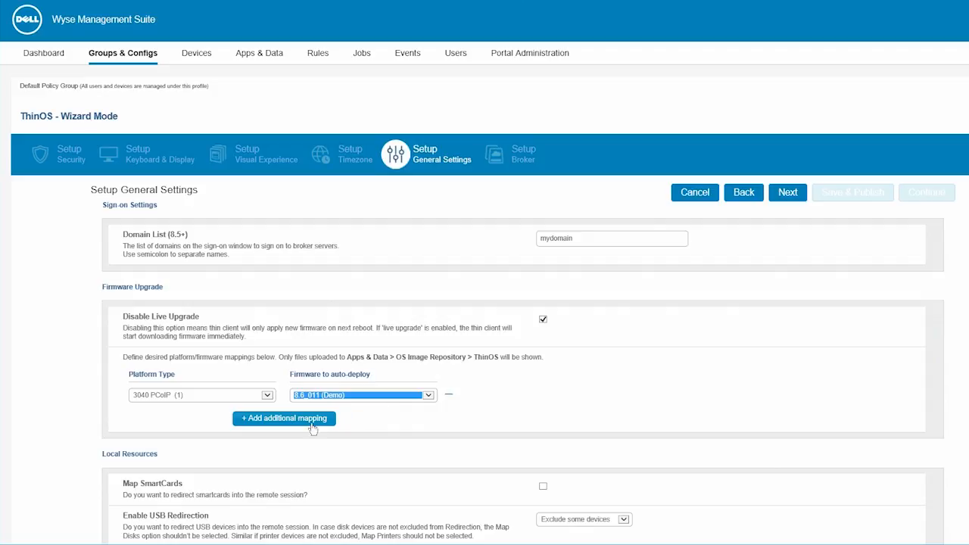
{"action": "left_click", "coordinate": [787, 192]}
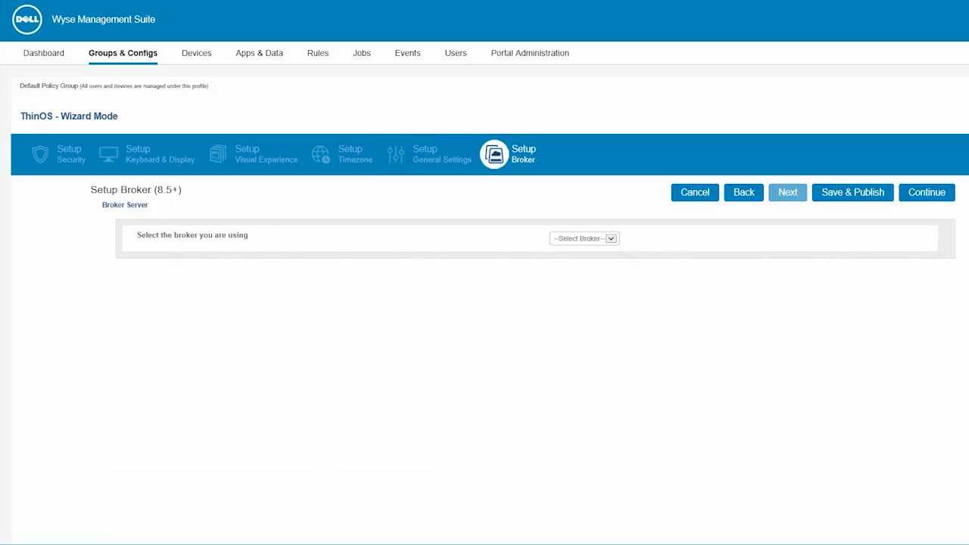
{"action": "left_click", "coordinate": [584, 238]}
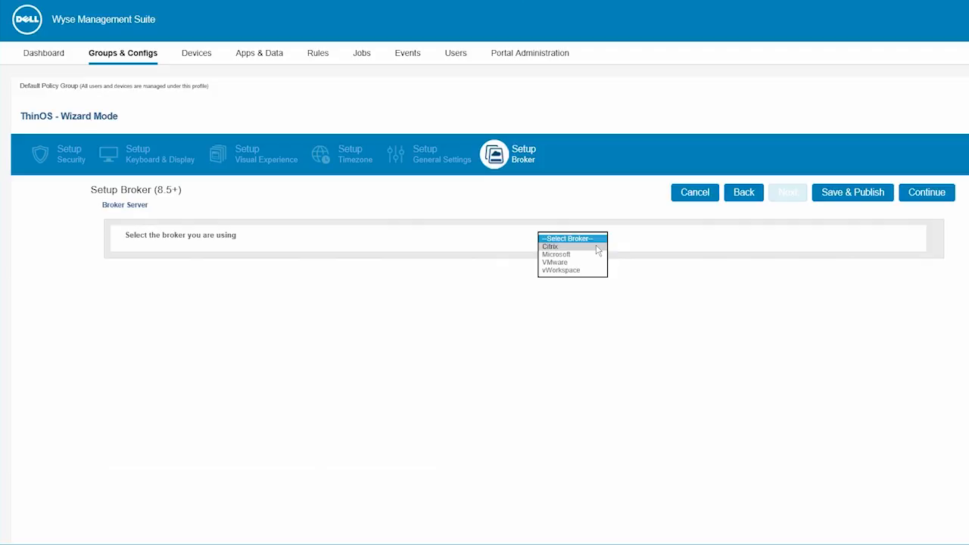
{"action": "left_click", "coordinate": [550, 246]}
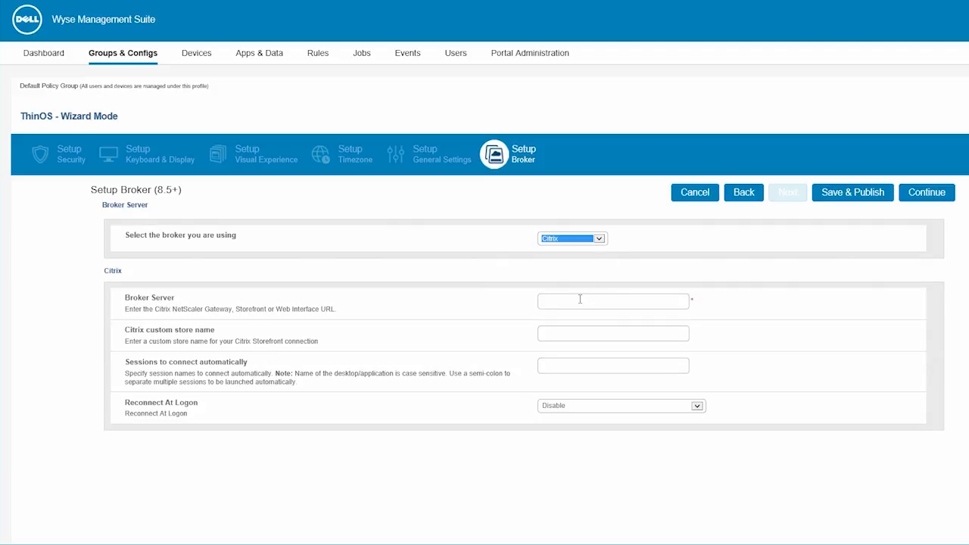
{"action": "type", "text": "https://CSG.wyse.com"}
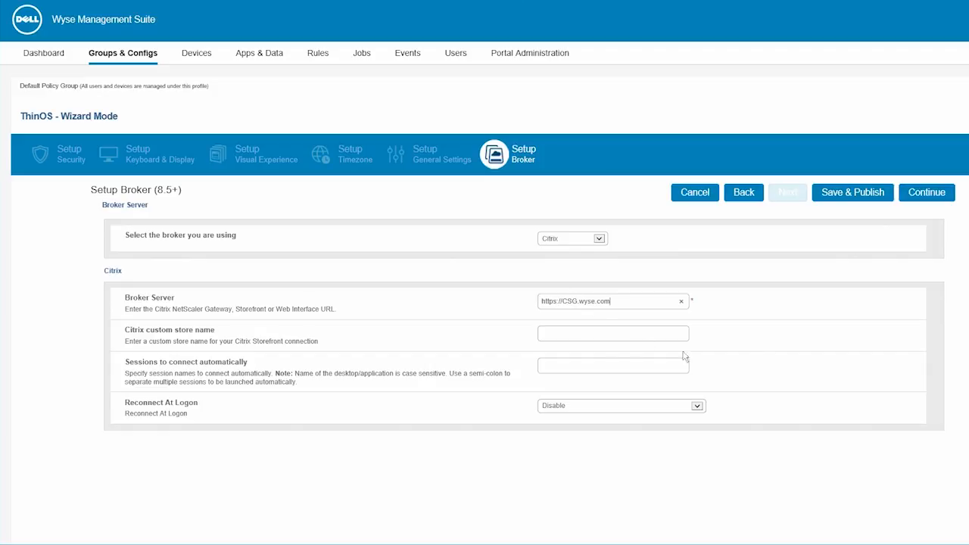
{"action": "left_click", "coordinate": [852, 191]}
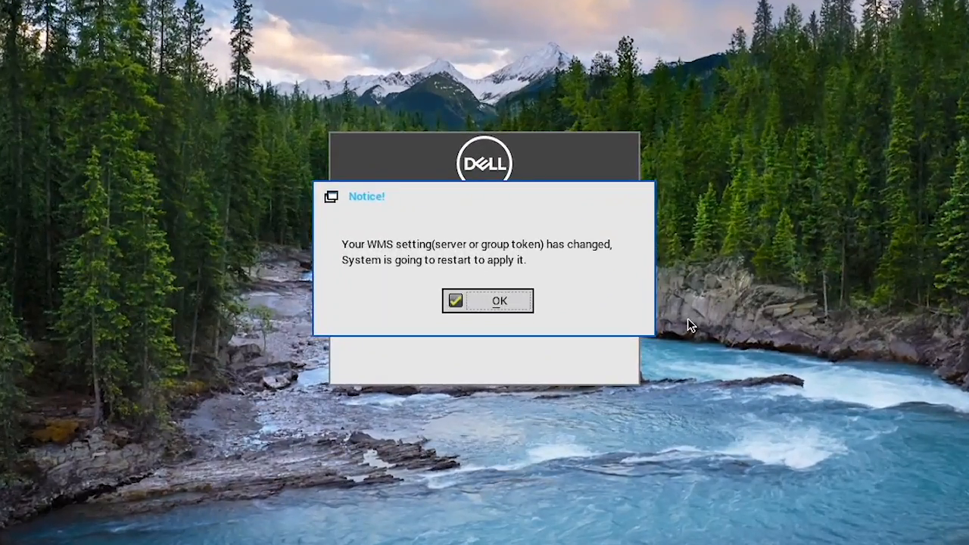
Step: Acknowledge the 'WMS setting has changed' notice and accept the thin client restart
{"action": "left_click", "coordinate": [498, 301]}
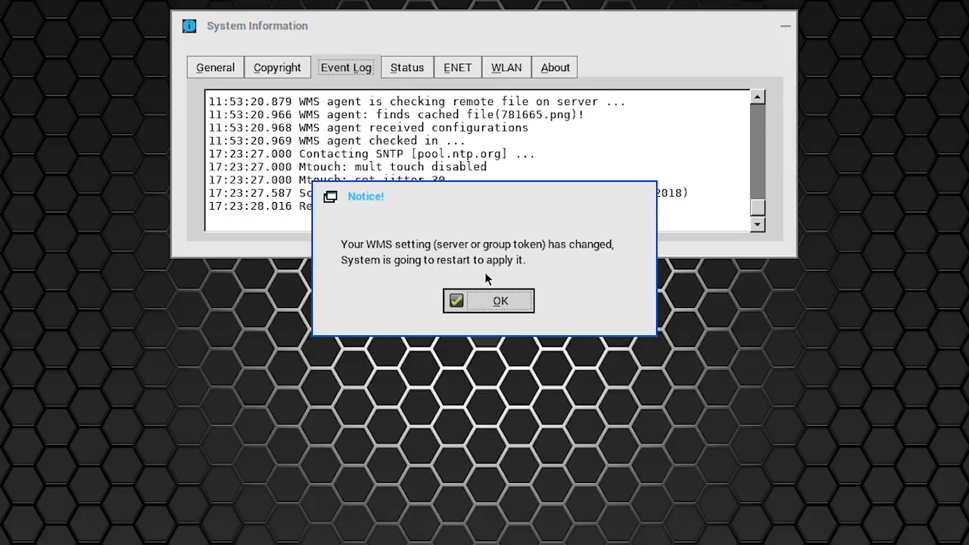
{"action": "left_click", "coordinate": [489, 301]}
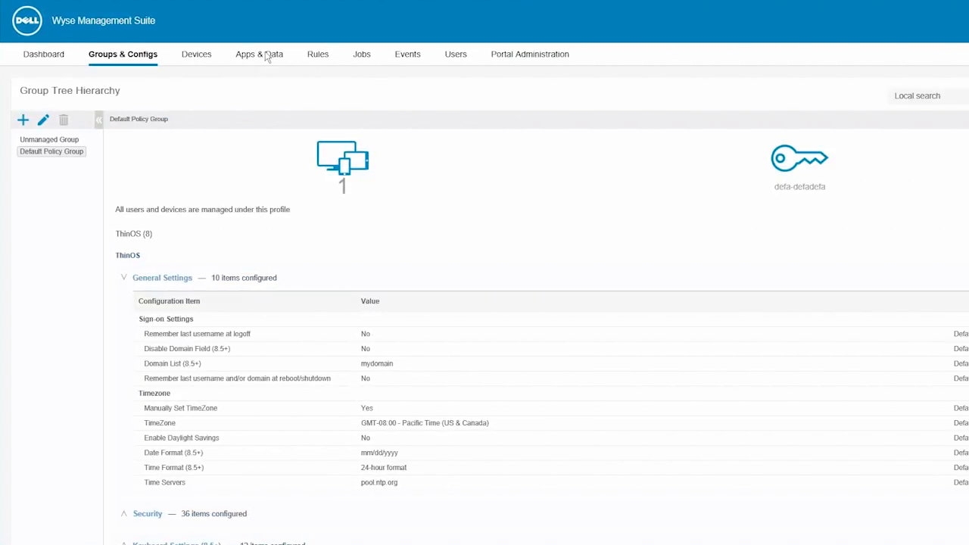
Step: Add thin client app policy 'Demo' for ThinOS in Default Policy Group installing RTME.i386.pkg
{"action": "left_click", "coordinate": [259, 54]}
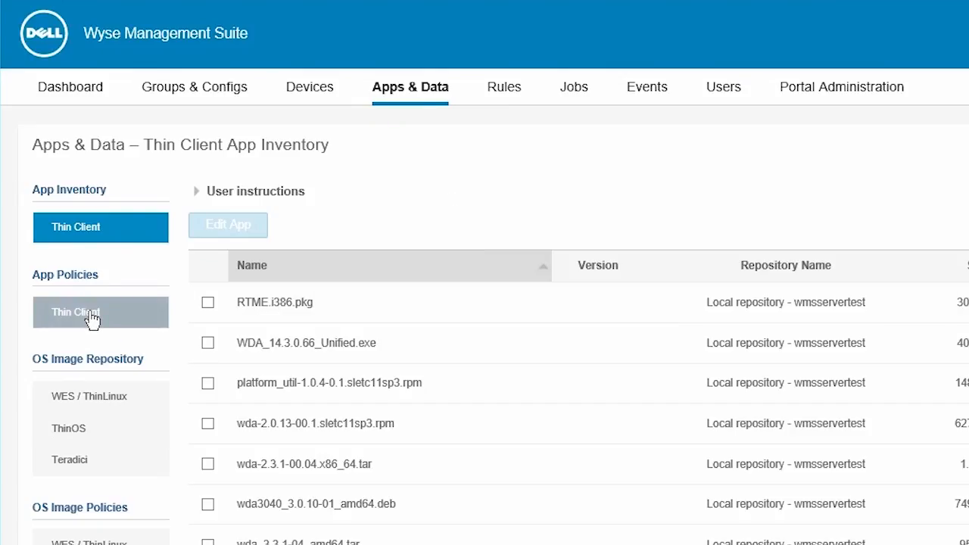
{"action": "left_click", "coordinate": [75, 312]}
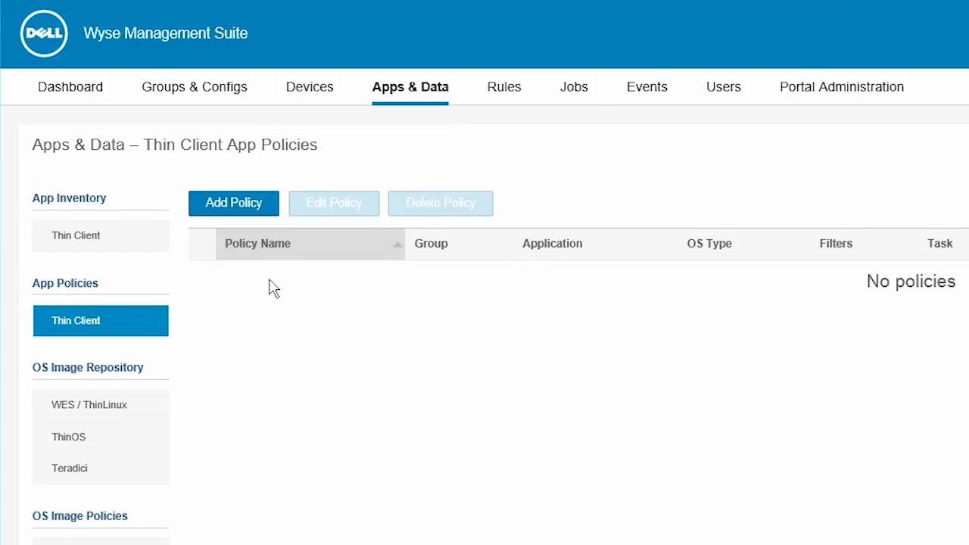
{"action": "left_click", "coordinate": [233, 203]}
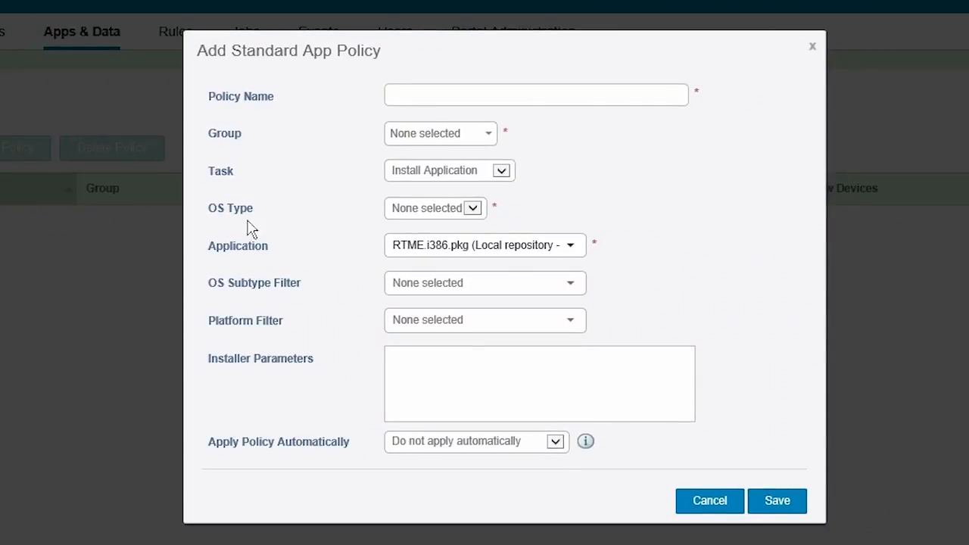
{"action": "type", "text": "Demo"}
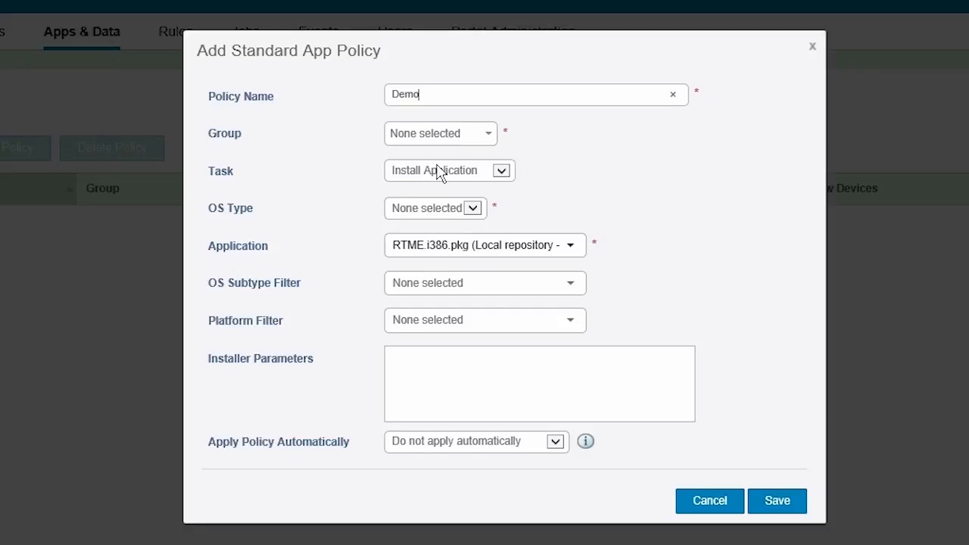
{"action": "left_click", "coordinate": [439, 134]}
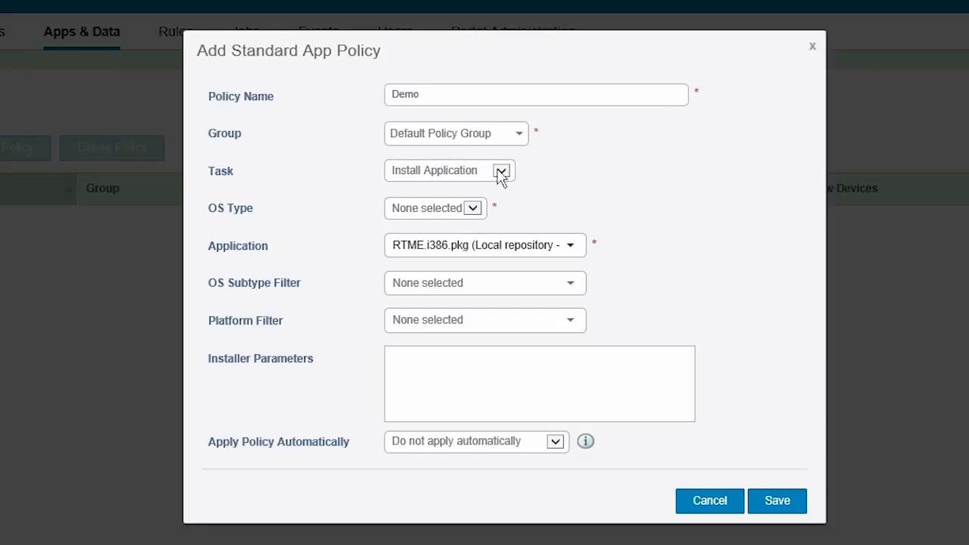
{"action": "left_click", "coordinate": [435, 208]}
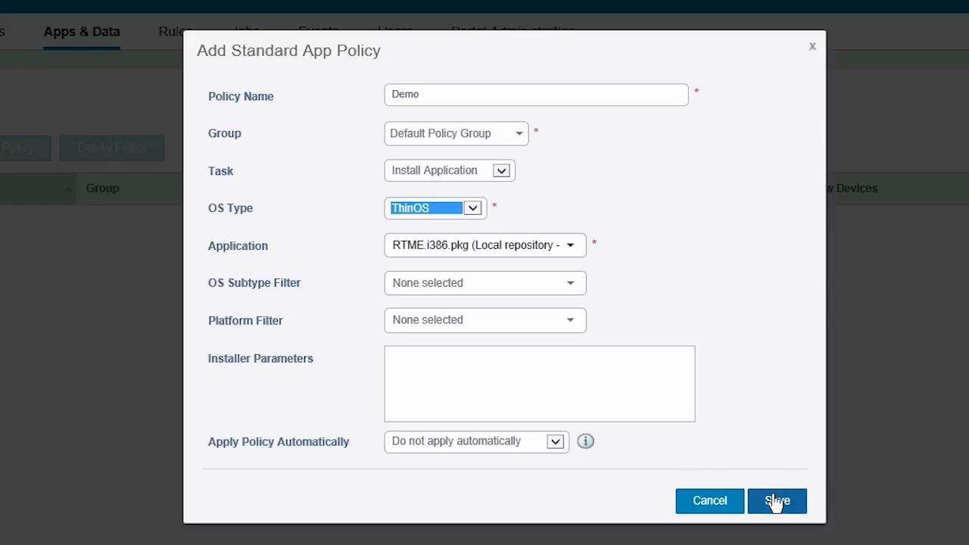
{"action": "left_click", "coordinate": [776, 501]}
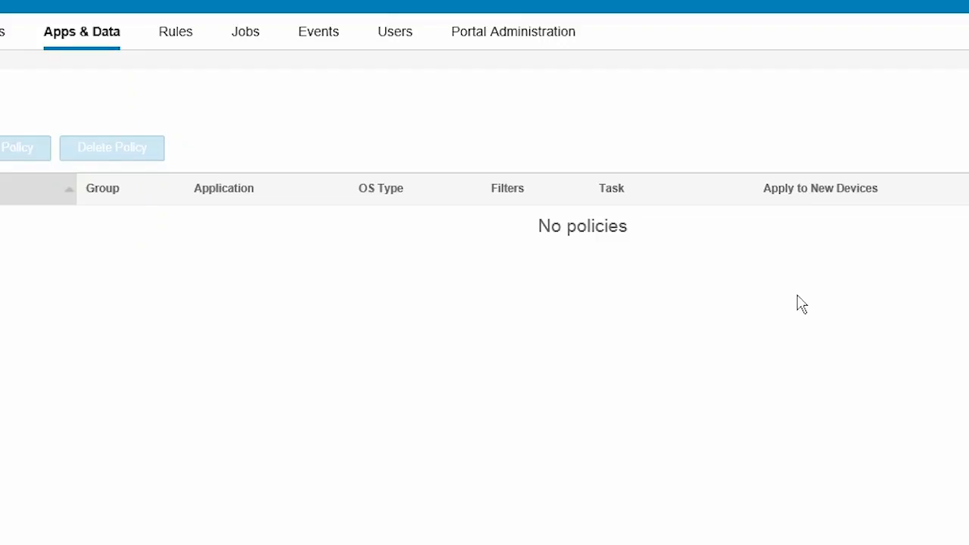
Step: Preview and schedule an immediate 'ThinOSdemo' job for the Demo policy
{"action": "left_click", "coordinate": [16, 147]}
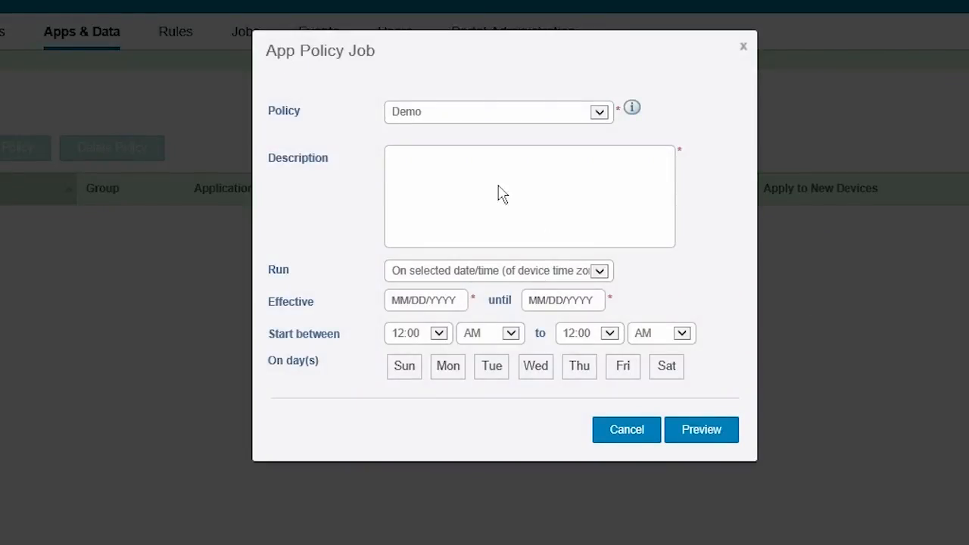
{"action": "type", "text": "ThinOSdemo"}
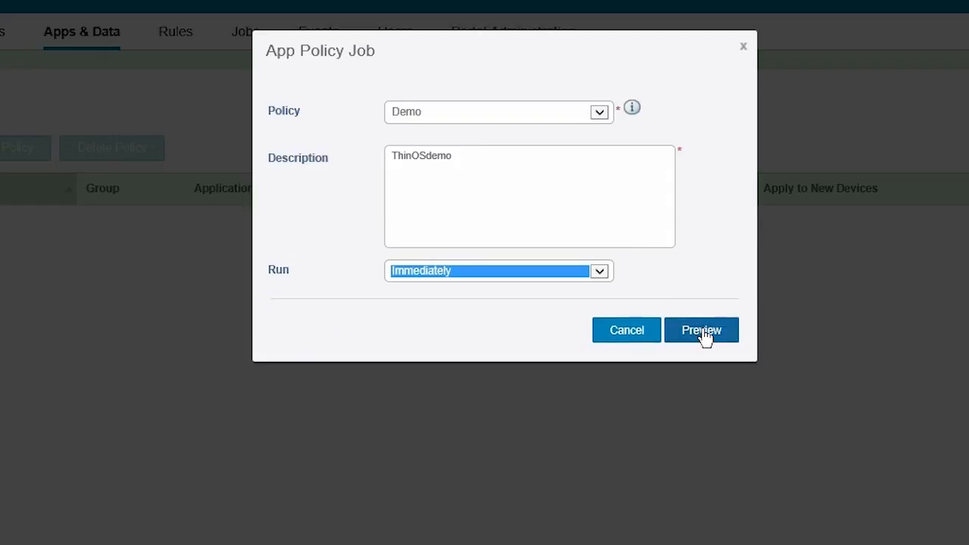
{"action": "left_click", "coordinate": [701, 330]}
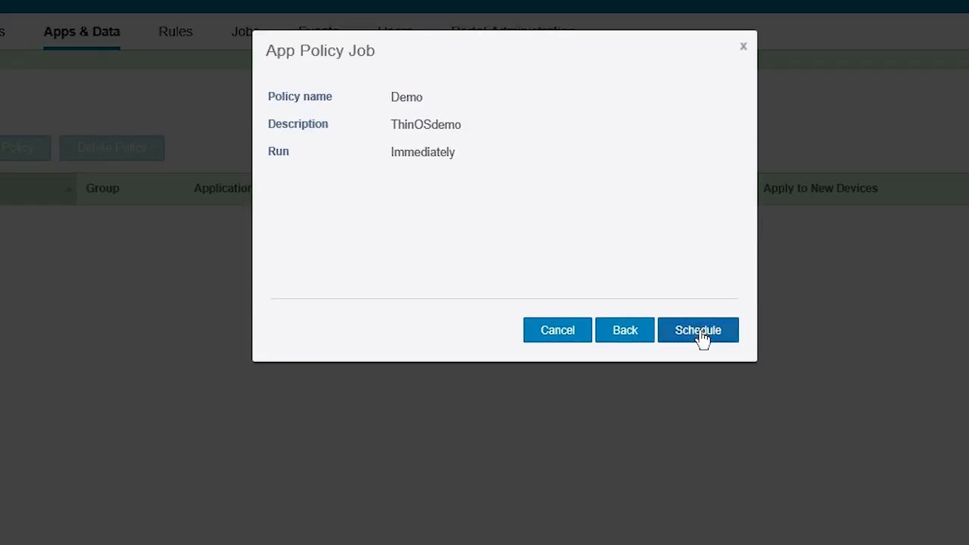
{"action": "left_click", "coordinate": [698, 330]}
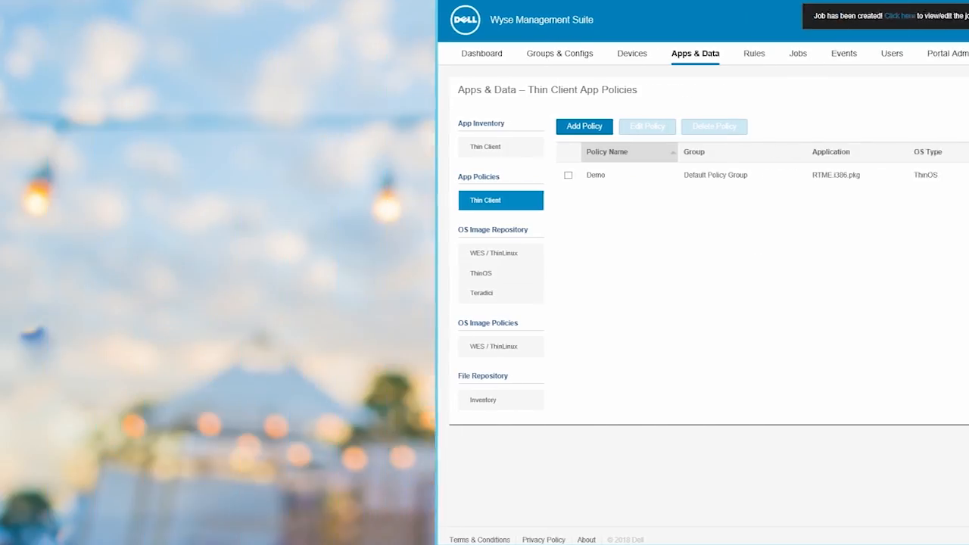